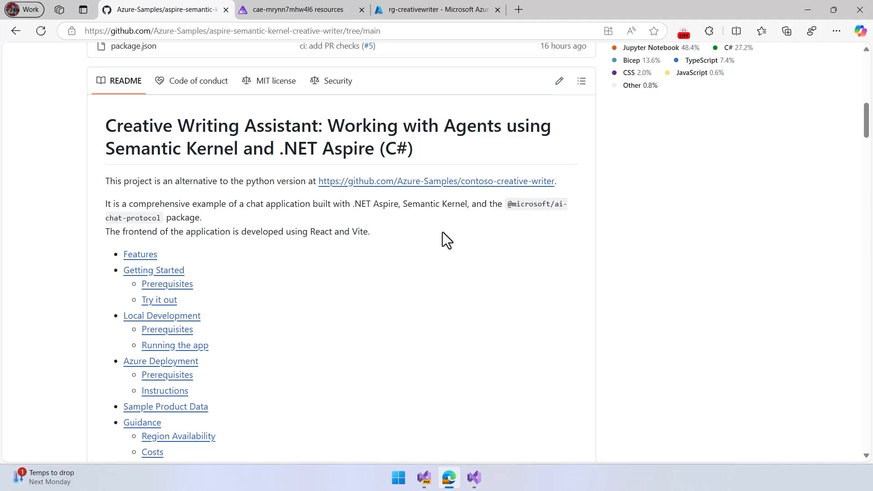
{"action": "mouse_move", "coordinate": [473, 306]}
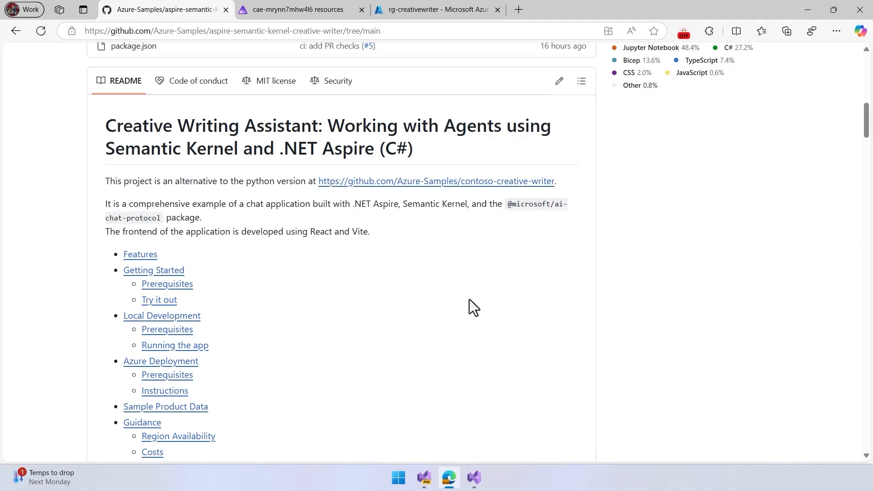
Scroll through the GitHub README, then view the Aspire dashboard's running backend and frontend containers
{"action": "scroll", "scroll_direction": "down", "scroll_amount": 3}
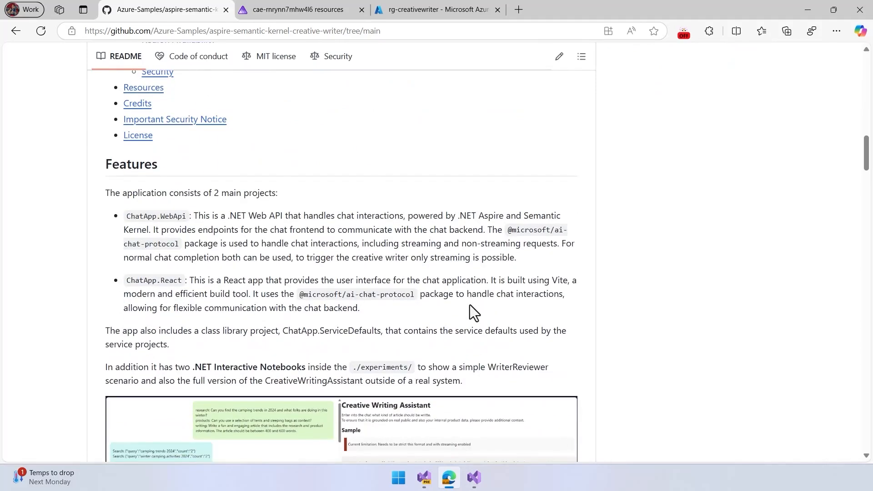
{"action": "scroll", "scroll_direction": "down", "scroll_amount": 3}
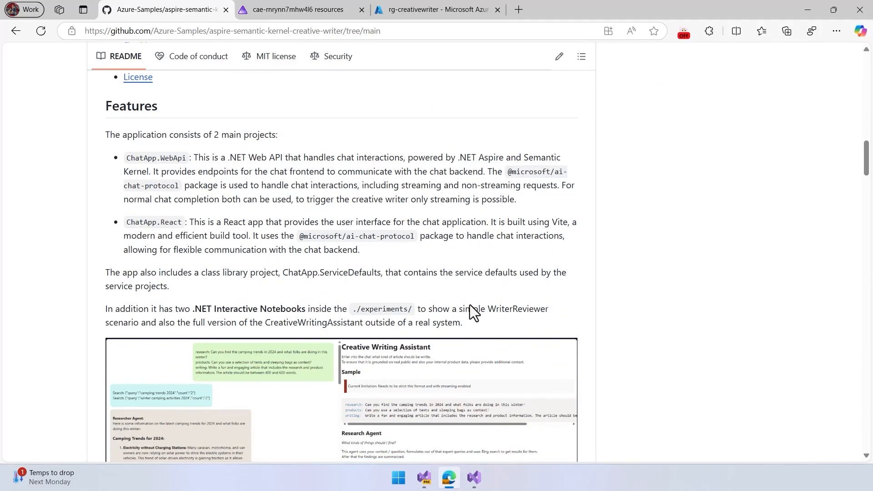
{"action": "scroll", "scroll_direction": "down", "scroll_amount": 3}
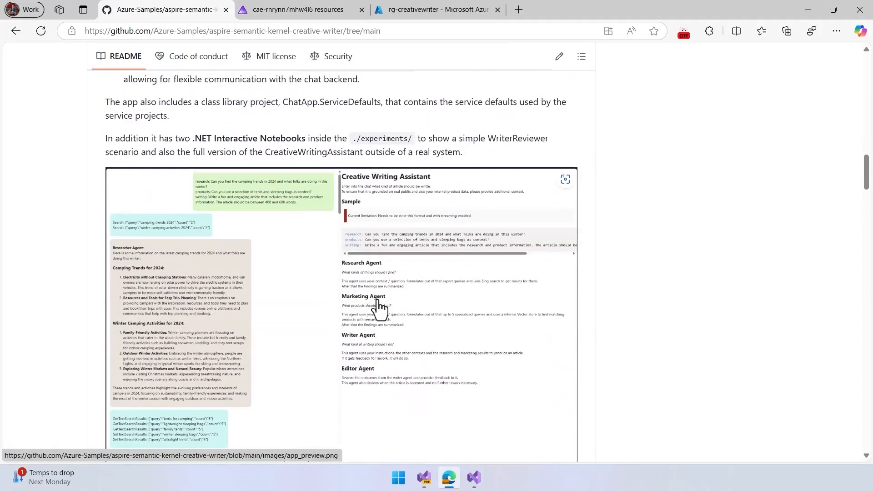
{"action": "left_click", "coordinate": [303, 9]}
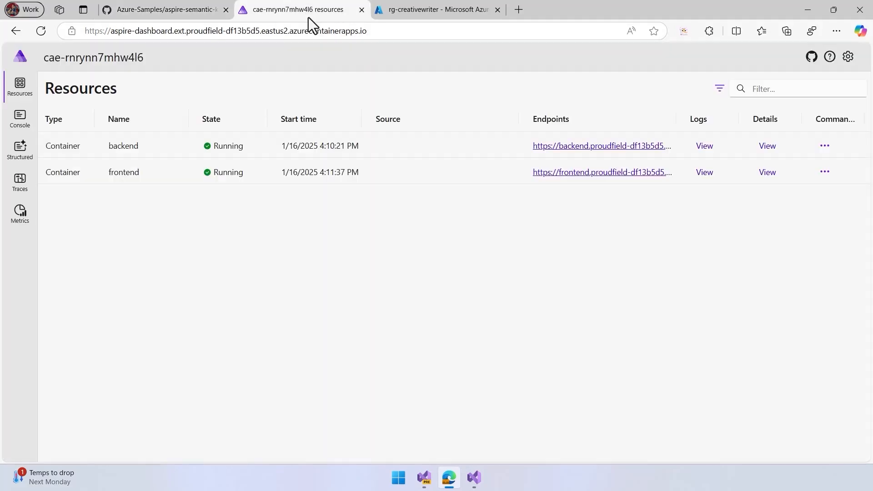
{"action": "mouse_move", "coordinate": [253, 113]}
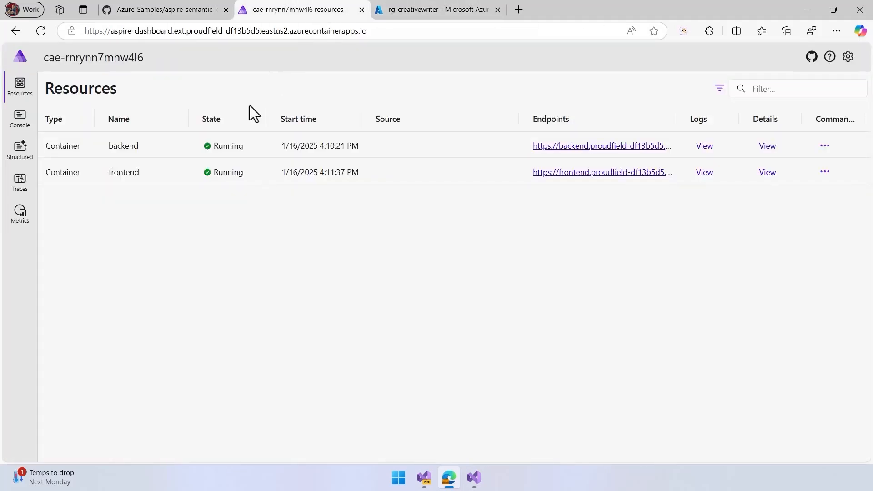
{"action": "mouse_move", "coordinate": [557, 240]}
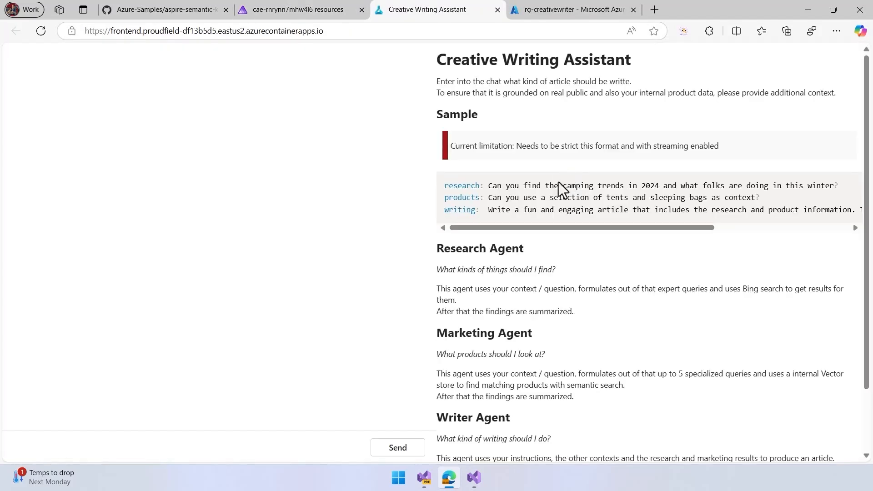
{"action": "mouse_move", "coordinate": [522, 318]}
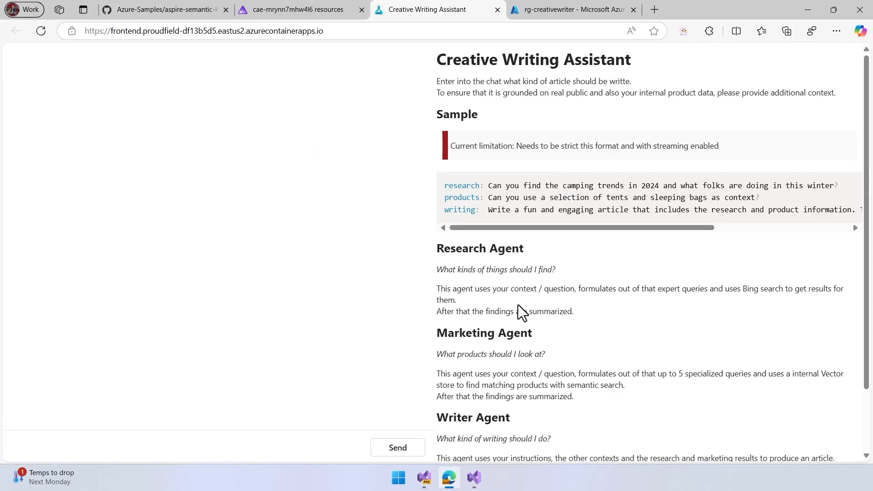
{"action": "mouse_move", "coordinate": [570, 373]}
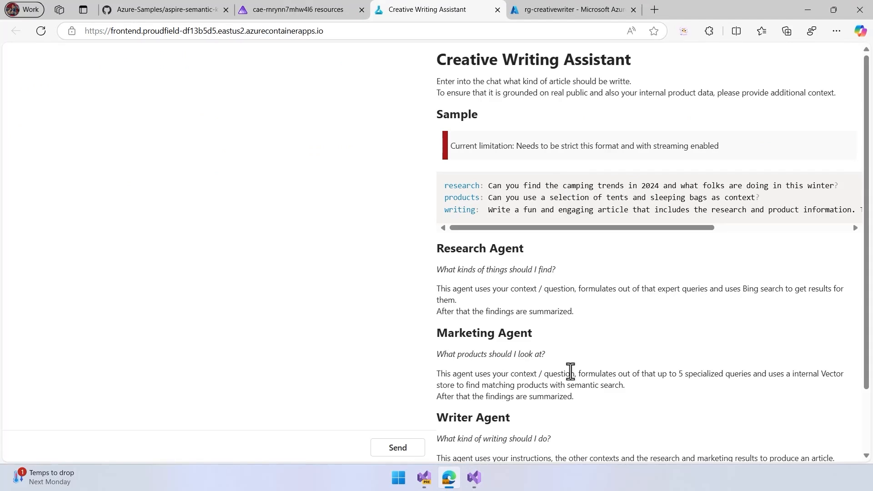
Scroll through the sample request format and the Research, Marketing, Writer and Editor agent descriptions
{"action": "scroll", "scroll_direction": "down", "scroll_amount": 3}
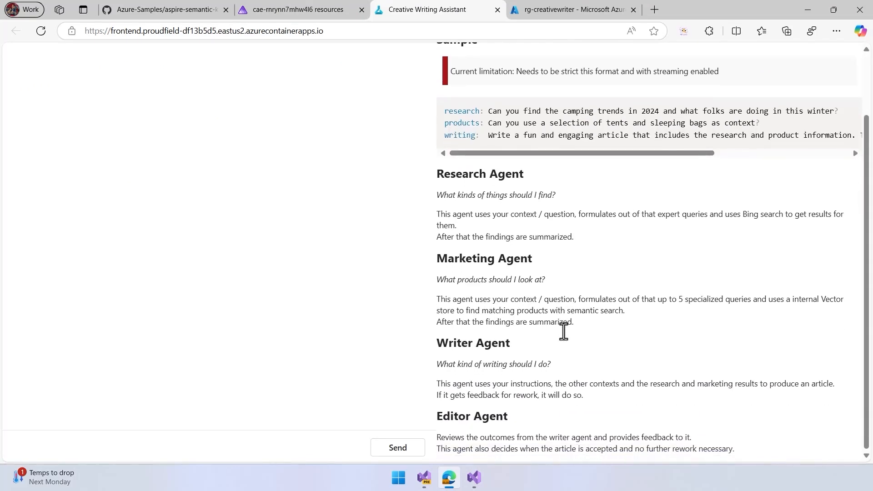
{"action": "scroll", "scroll_direction": "up", "scroll_amount": 3}
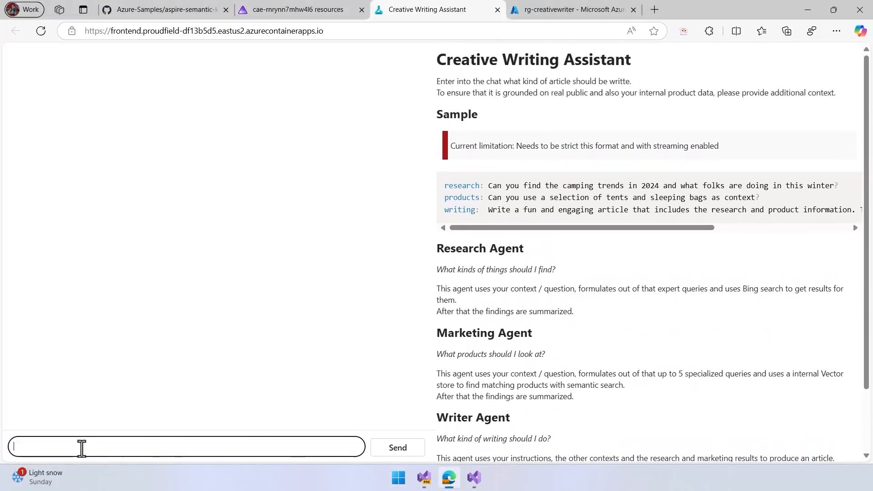
Send the request starting 'research: Search for popular Canadian stories.' to the agents
{"action": "type", "text": "research: Search for popular Canadian stories."}
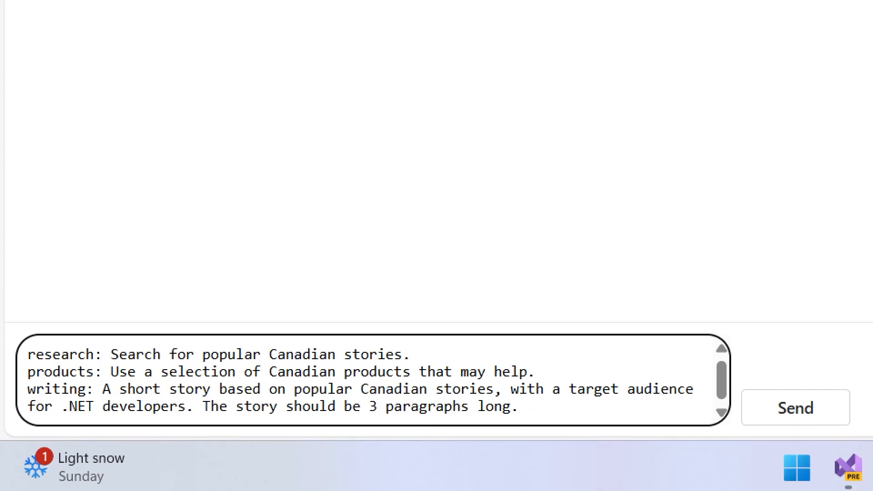
{"action": "left_click", "coordinate": [795, 408]}
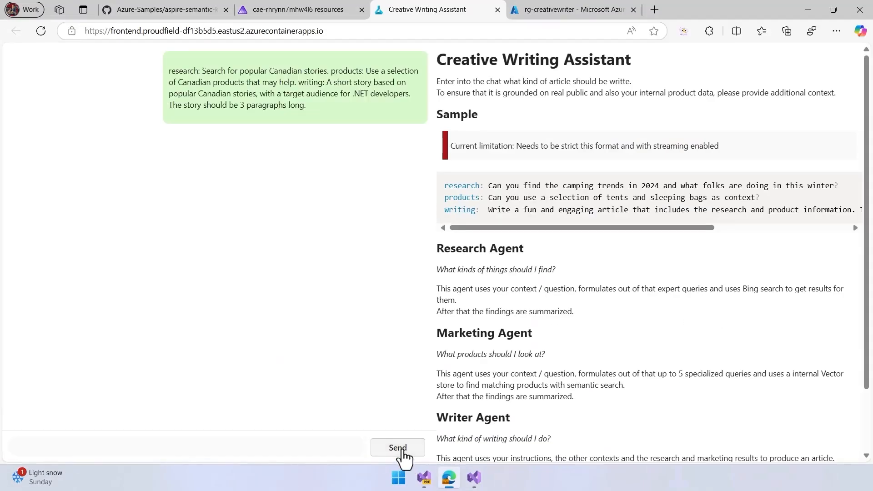
Scroll through the streamed Canadian stories article down to the Editor Agent's feedback
{"action": "left_click", "coordinate": [398, 447]}
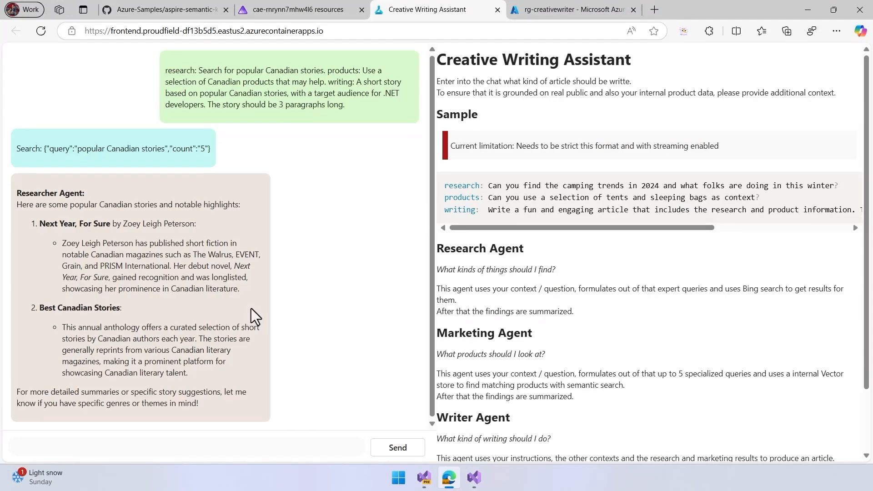
{"action": "scroll", "scroll_direction": "down", "scroll_amount": 3}
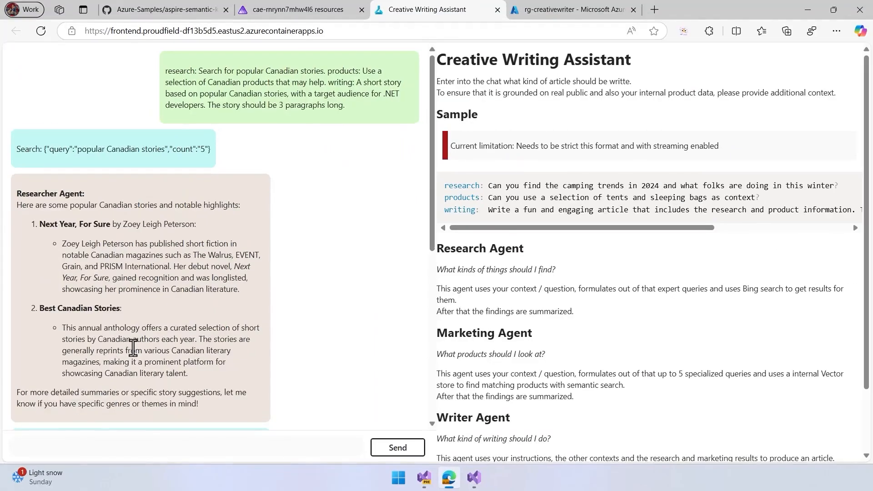
{"action": "scroll", "scroll_direction": "down", "scroll_amount": 3}
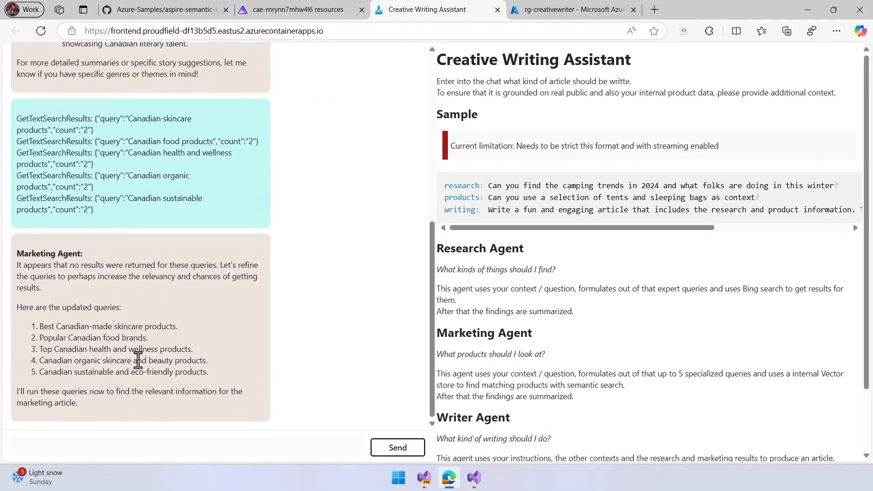
{"action": "scroll", "scroll_direction": "down", "scroll_amount": 3}
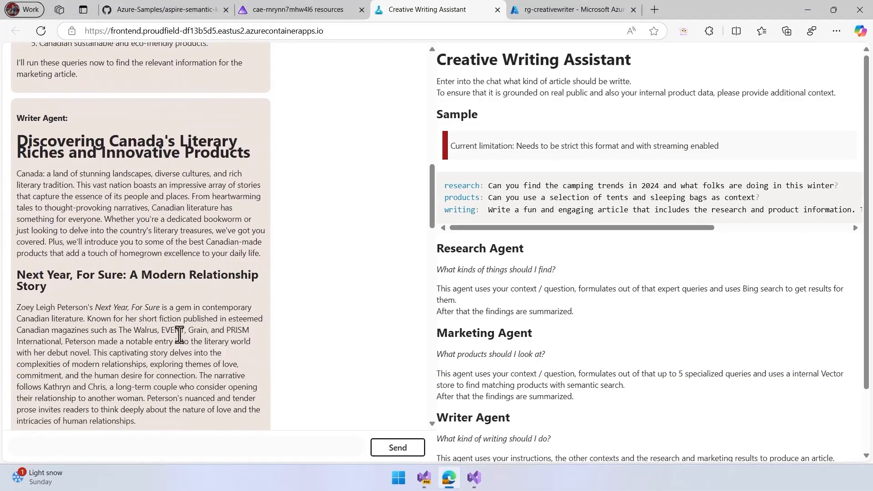
{"action": "scroll", "scroll_direction": "down", "scroll_amount": 3}
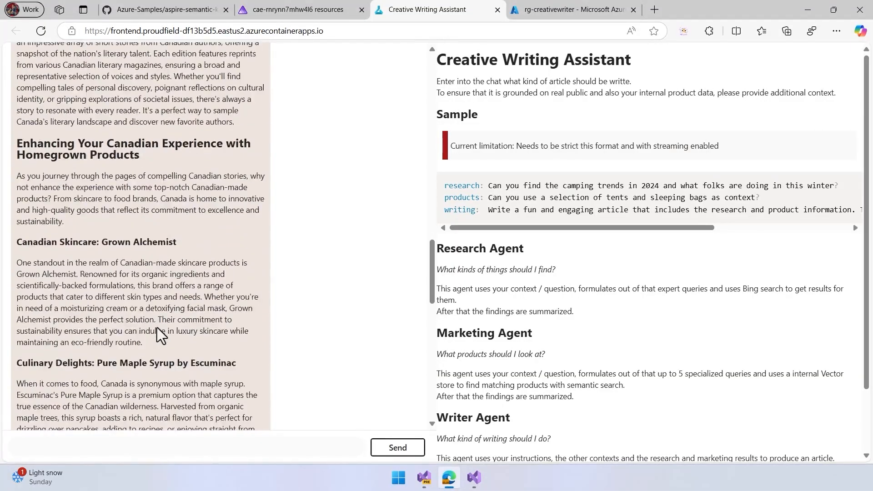
{"action": "scroll", "scroll_direction": "down", "scroll_amount": 3}
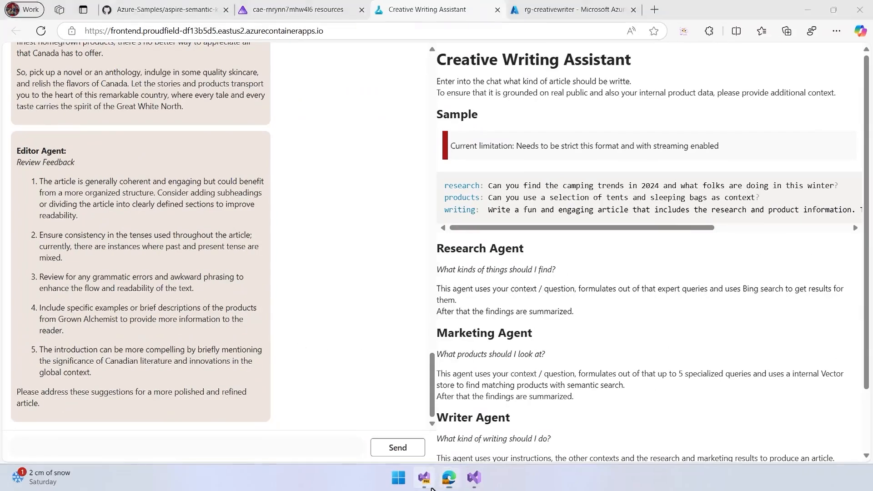
Switch to Visual Studio showing Extensions.cs with its OpenTelemetry tracer and meter providers
{"action": "left_click", "coordinate": [424, 479]}
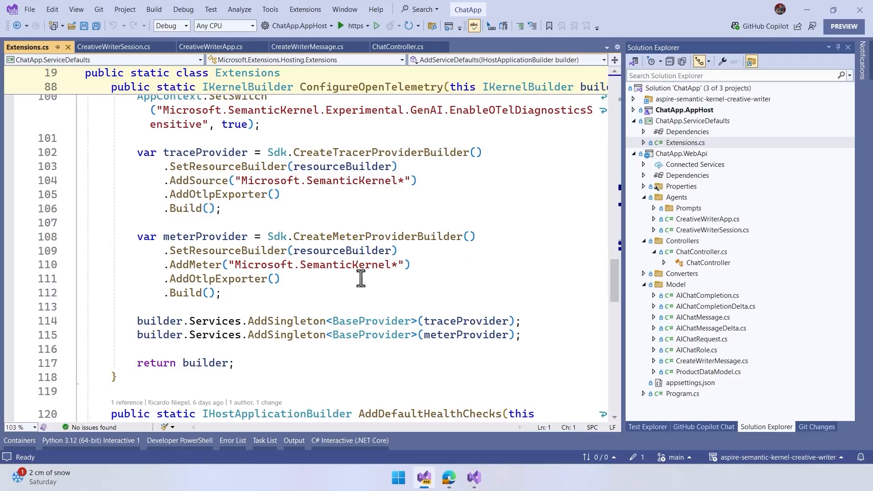
{"action": "mouse_move", "coordinate": [714, 245]}
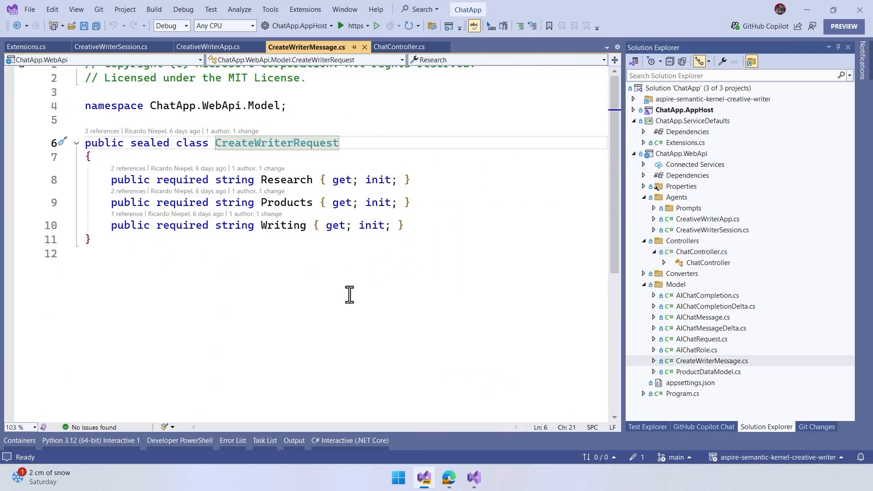
{"action": "mouse_move", "coordinate": [366, 55]}
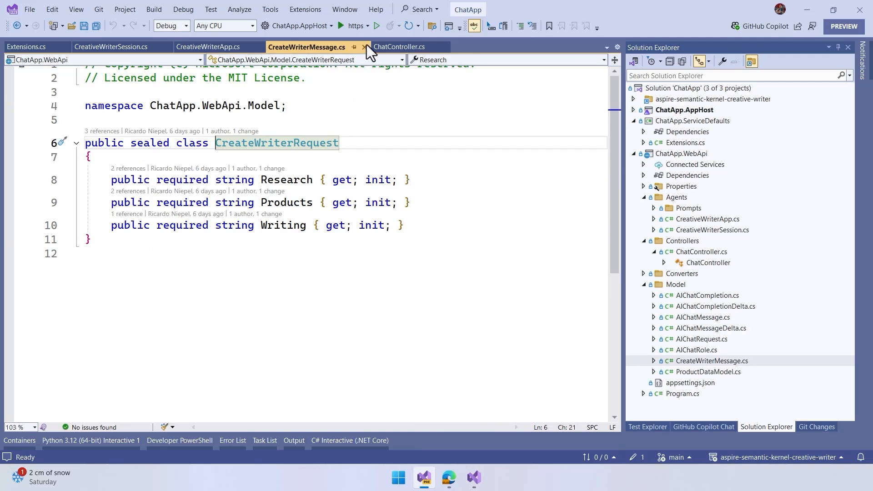
Close the request model, scroll through CreativeWriterApp.cs, and return to ChatController.cs
{"action": "left_click", "coordinate": [363, 48]}
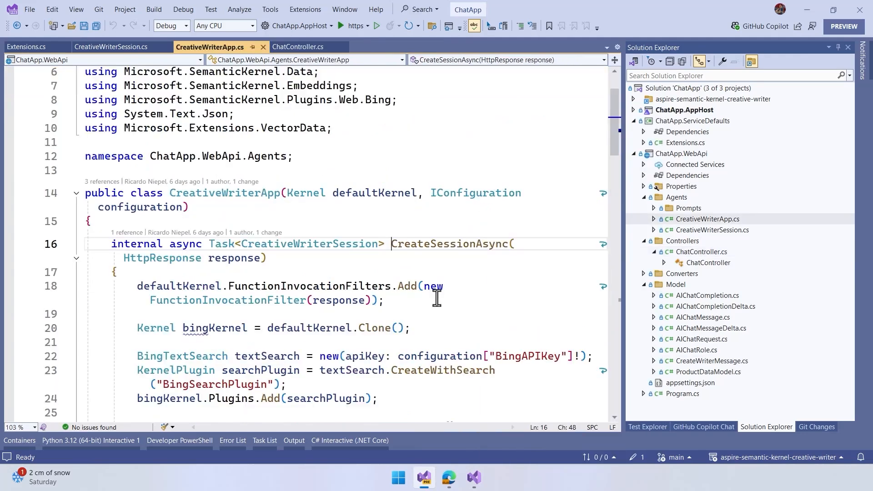
{"action": "scroll", "scroll_direction": "down", "scroll_amount": 3}
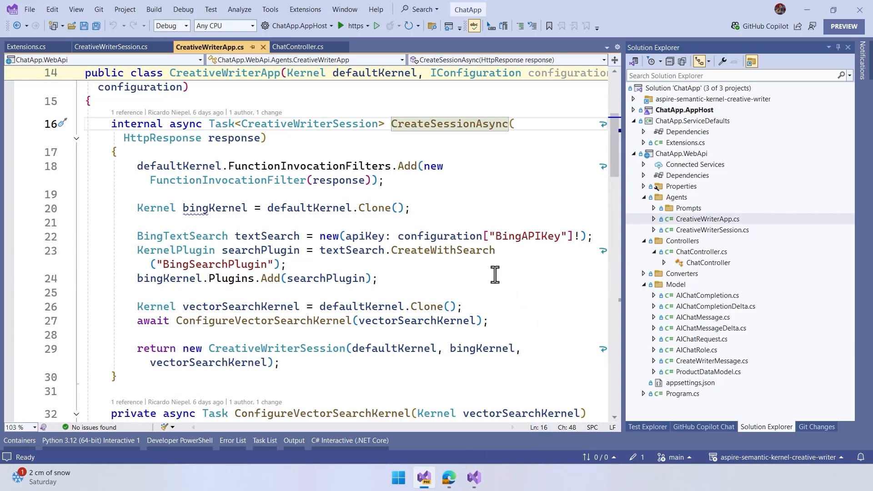
{"action": "mouse_move", "coordinate": [294, 194]}
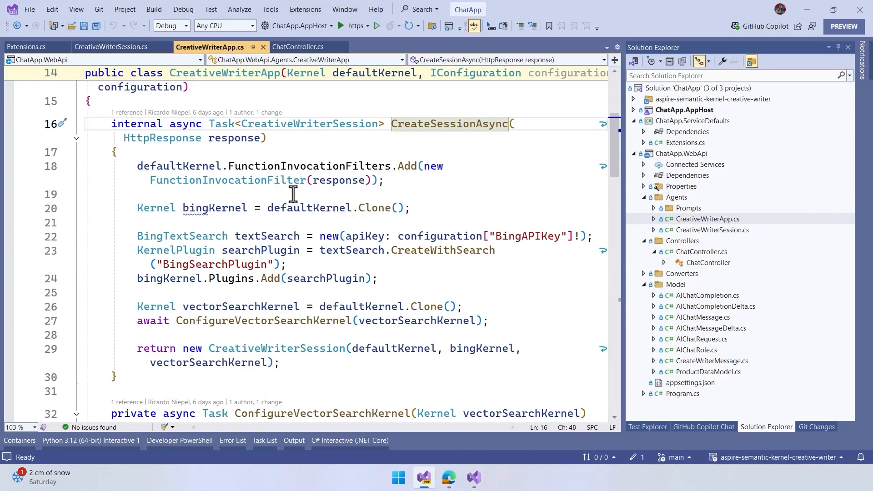
{"action": "mouse_move", "coordinate": [539, 299]}
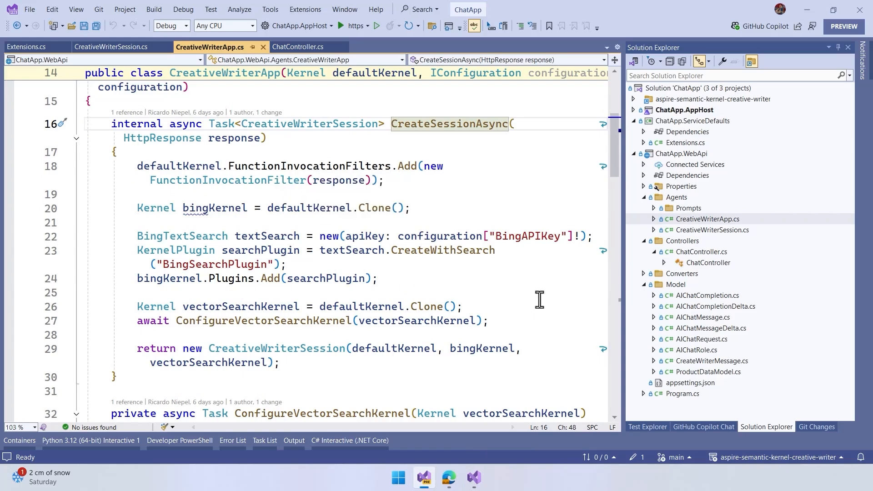
{"action": "mouse_move", "coordinate": [225, 250]}
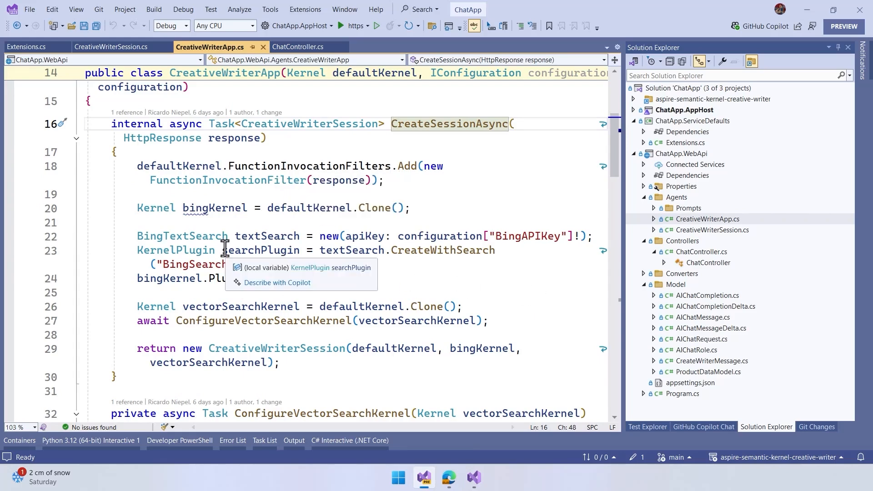
{"action": "mouse_move", "coordinate": [559, 300]}
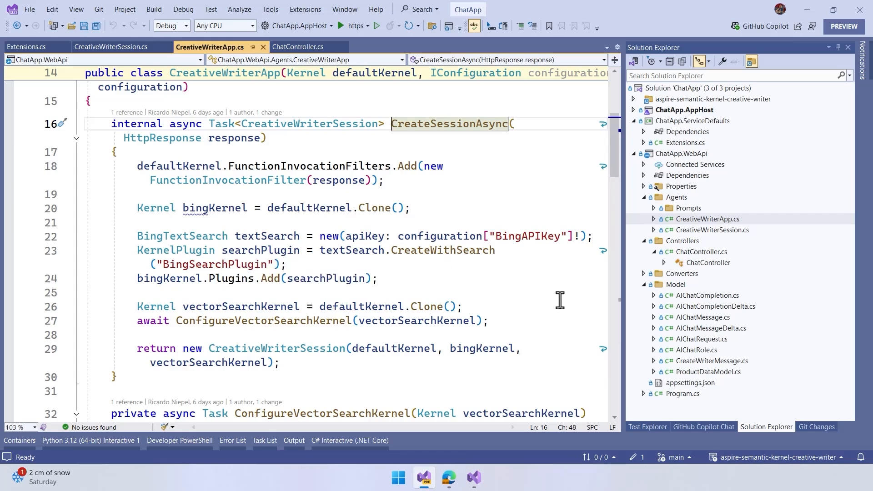
{"action": "mouse_move", "coordinate": [276, 307]}
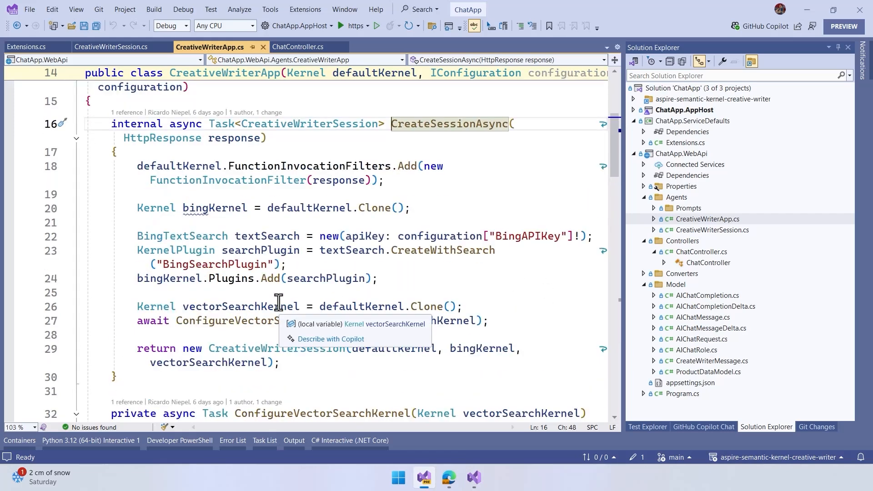
{"action": "left_click", "coordinate": [295, 46]}
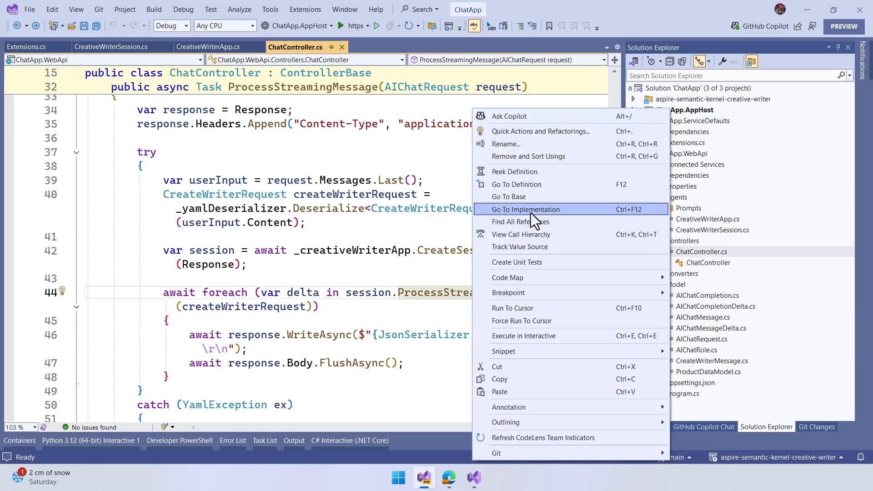
Go to ProcessStreamingRequest's implementation and scroll through the researcher, marketing, writer and editor agents
{"action": "left_click", "coordinate": [525, 210]}
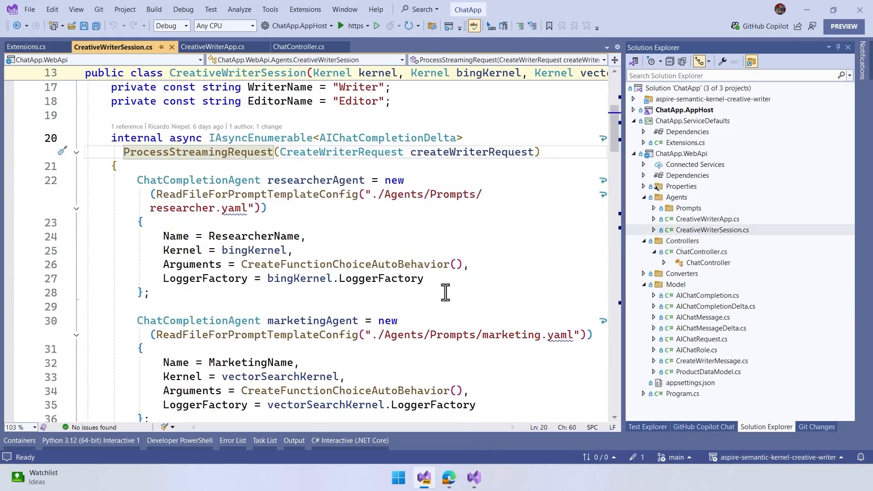
{"action": "scroll", "scroll_direction": "down", "scroll_amount": 3}
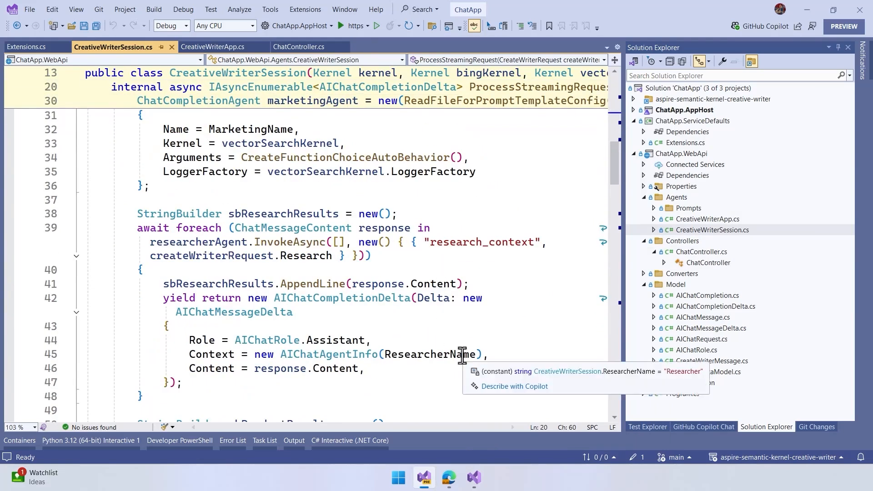
{"action": "scroll", "scroll_direction": "down", "scroll_amount": 3}
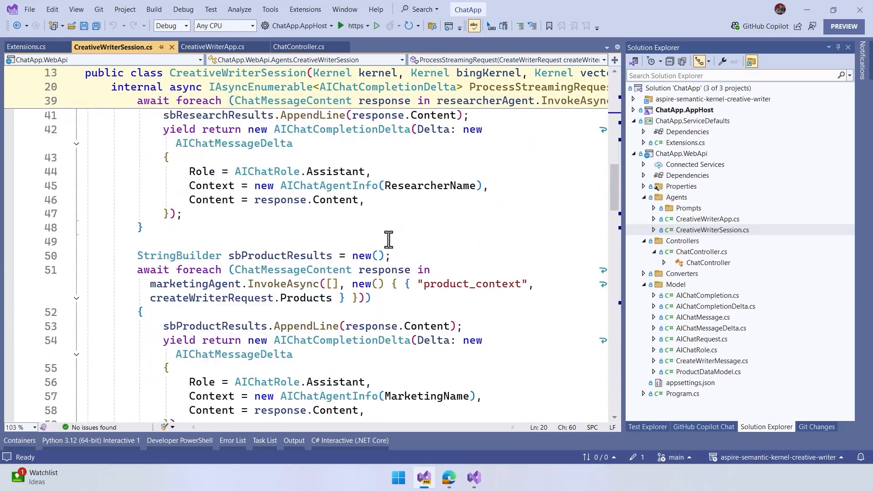
{"action": "scroll", "scroll_direction": "down", "scroll_amount": 3}
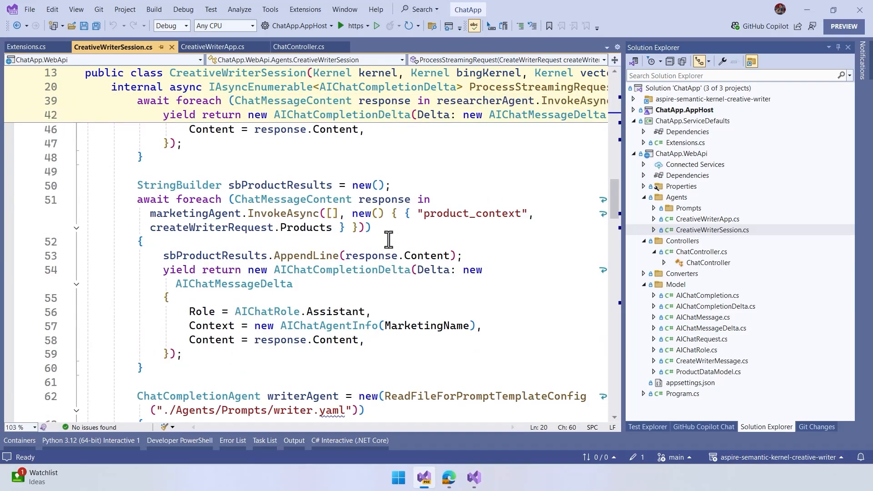
{"action": "scroll", "scroll_direction": "down", "scroll_amount": 3}
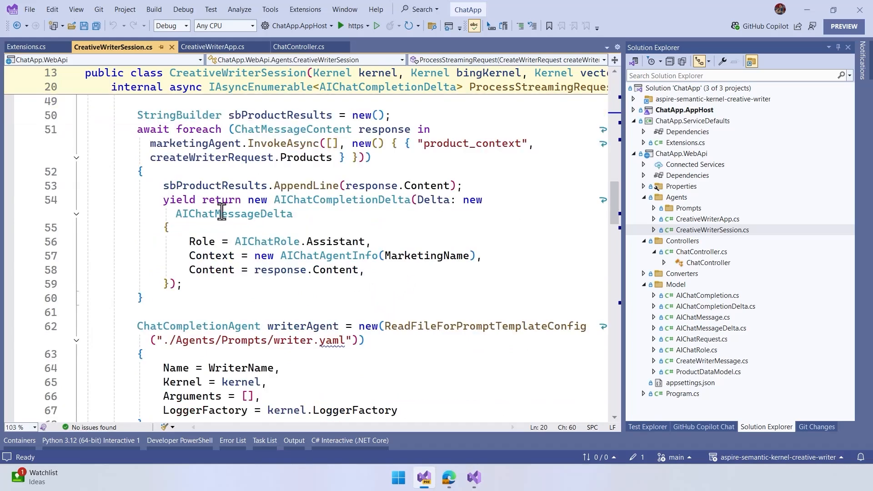
{"action": "scroll", "scroll_direction": "down", "scroll_amount": 3}
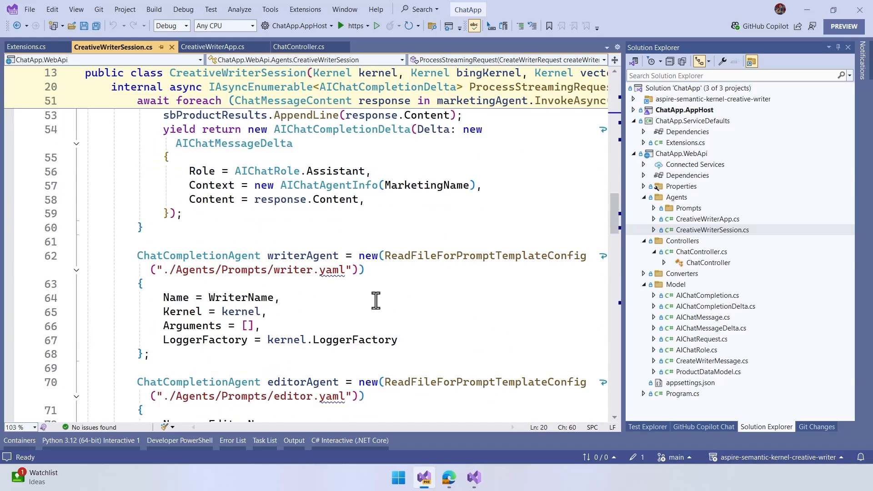
{"action": "scroll", "scroll_direction": "down", "scroll_amount": 3}
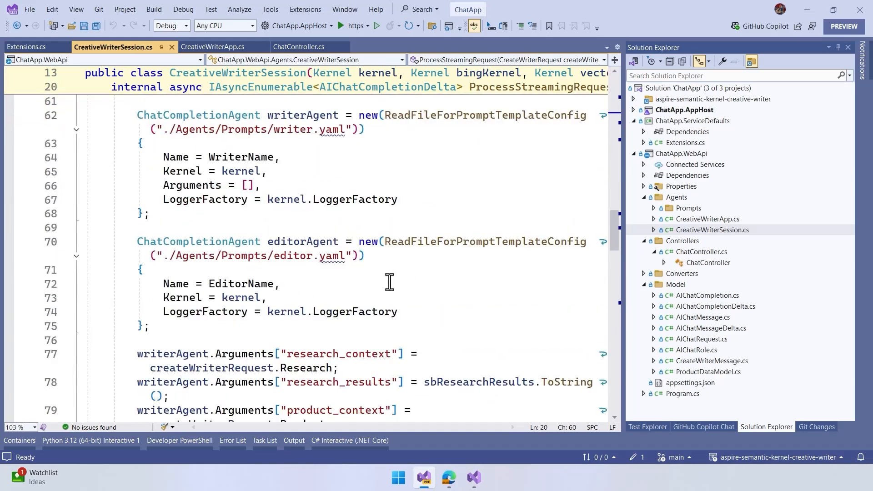
{"action": "scroll", "scroll_direction": "down", "scroll_amount": 3}
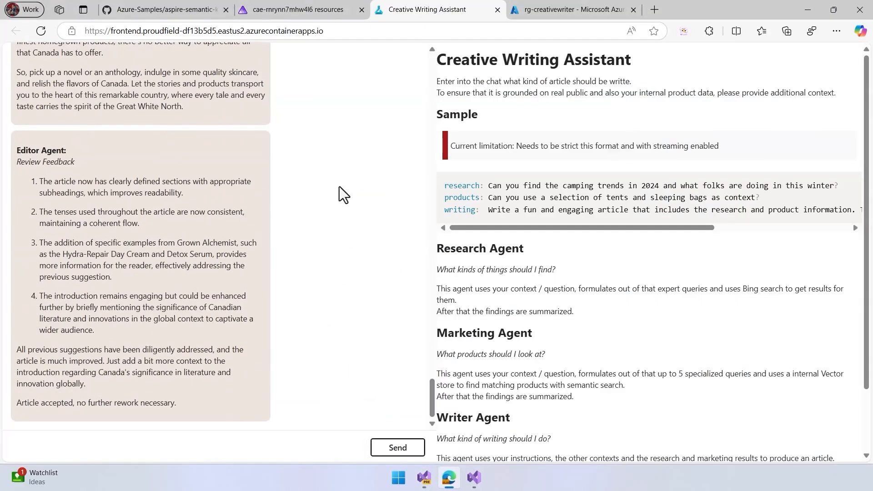
Switch to the Azure portal tab listing rg-creativewriter's ten resources, including both container apps
{"action": "left_click", "coordinate": [575, 9]}
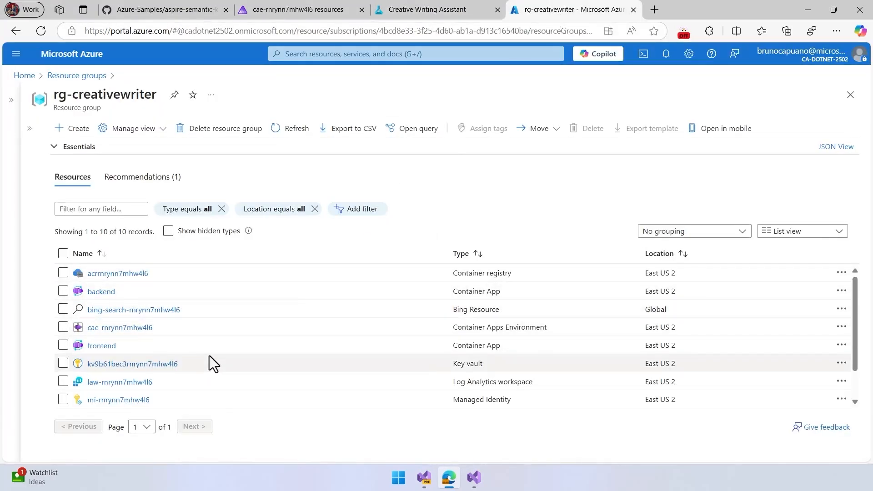
{"action": "mouse_move", "coordinate": [202, 389]}
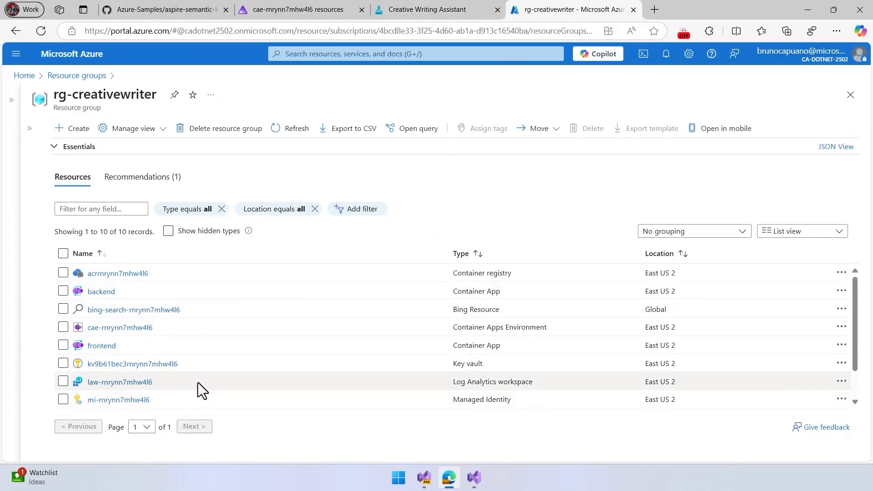
{"action": "mouse_move", "coordinate": [151, 373]}
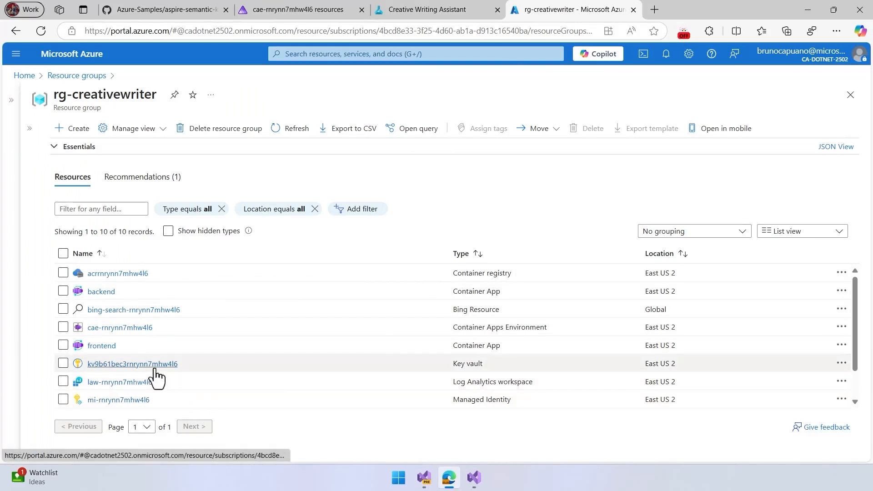
{"action": "mouse_move", "coordinate": [325, 10]}
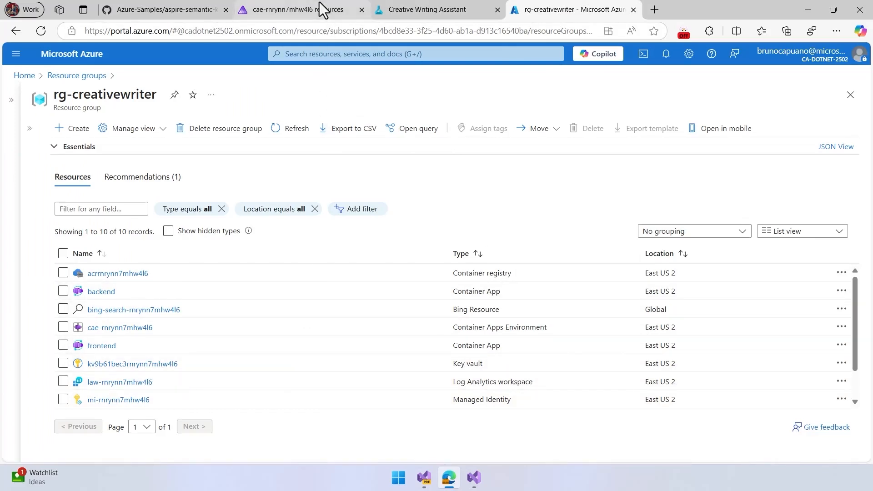
Open the latest backend trace in the Aspire dashboard, then switch to the CreateResearcherAgent code
{"action": "left_click", "coordinate": [294, 10]}
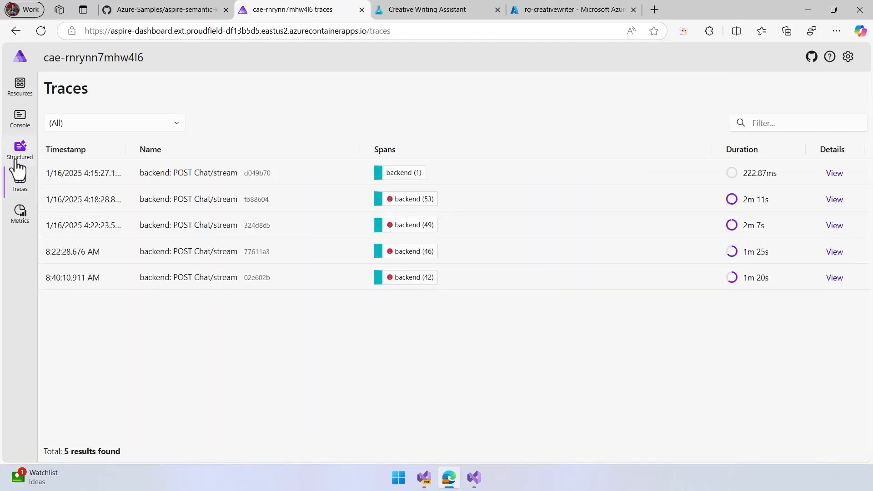
{"action": "left_click", "coordinate": [19, 150]}
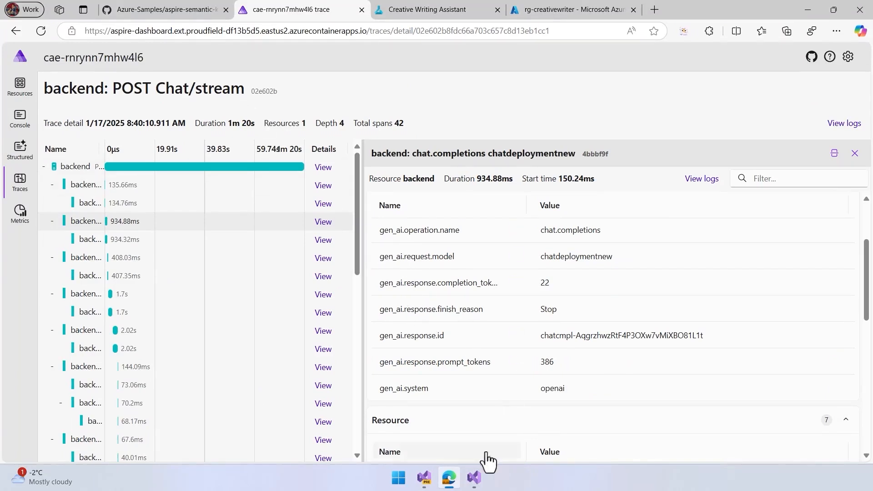
{"action": "left_click", "coordinate": [471, 478]}
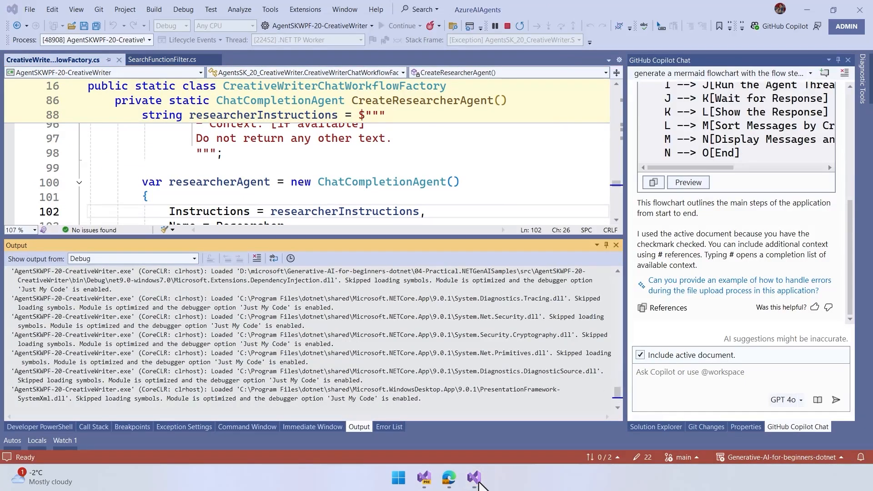
Bring up the running Creative Writer demo and submit the Canadian kids' story question
{"action": "left_click", "coordinate": [488, 476]}
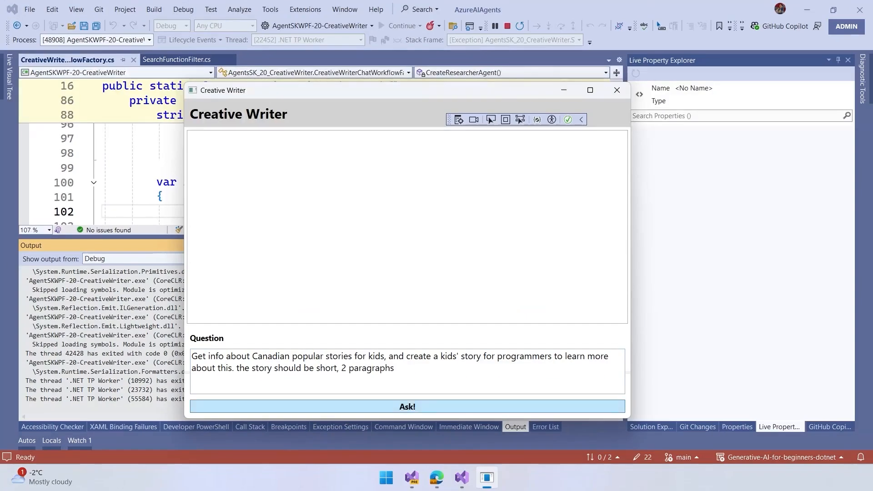
{"action": "left_click", "coordinate": [407, 406]}
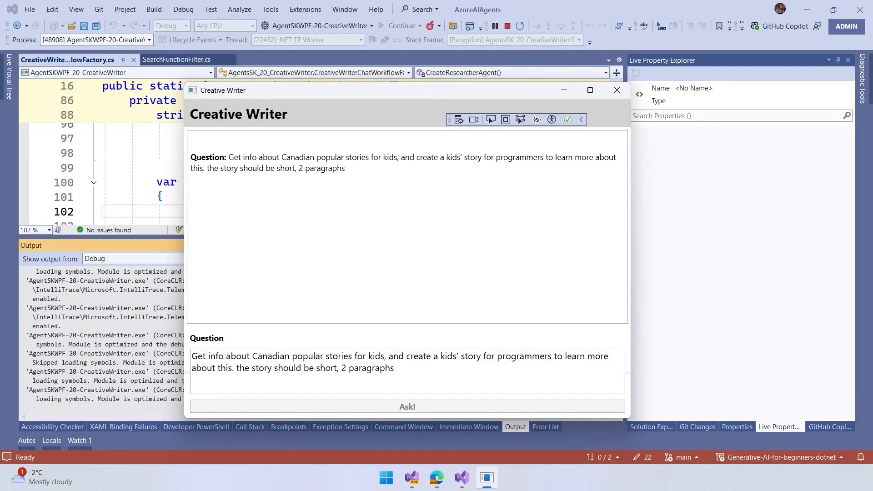
Review the agents' search results and the two-paragraph Tilly programmer story in Creative Writer
{"action": "left_click", "coordinate": [406, 407]}
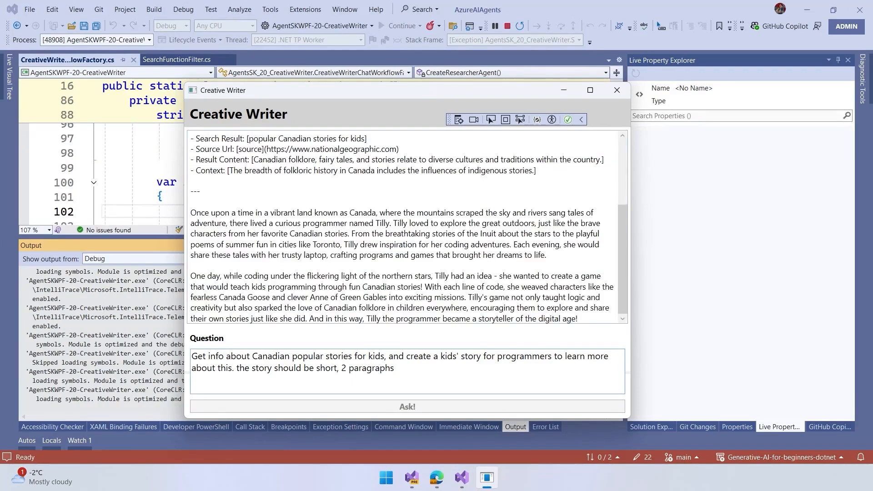
{"action": "scroll", "scroll_direction": "down", "scroll_amount": 3}
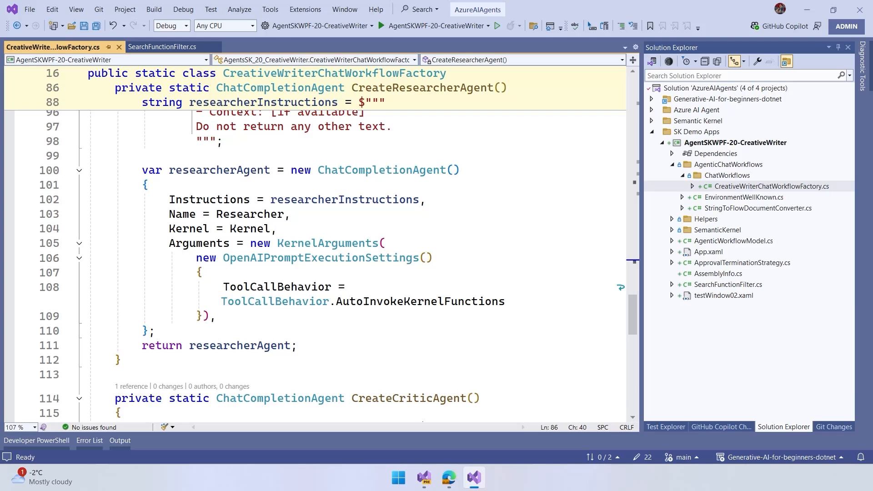
Browse CreativeWriterChatWorkflowFactory and expand SemanticKernel to list the agent group chat classes
{"action": "scroll", "scroll_direction": "down", "scroll_amount": 3}
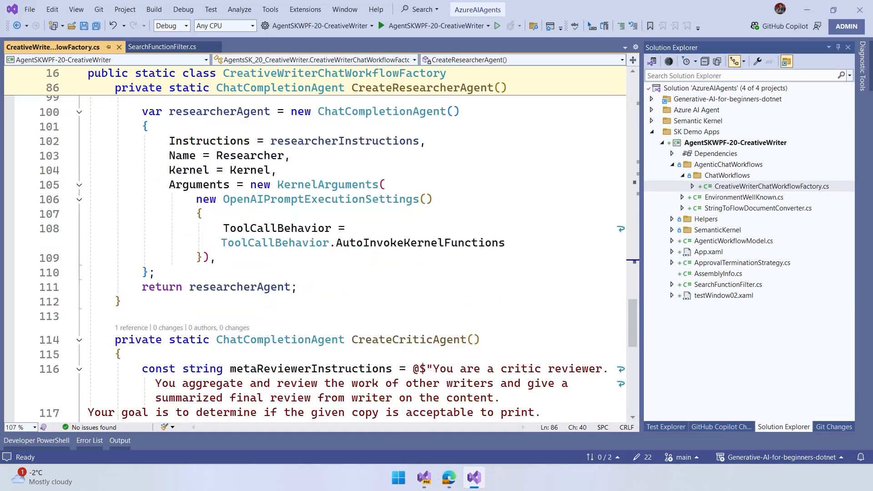
{"action": "scroll", "scroll_direction": "down", "scroll_amount": 3}
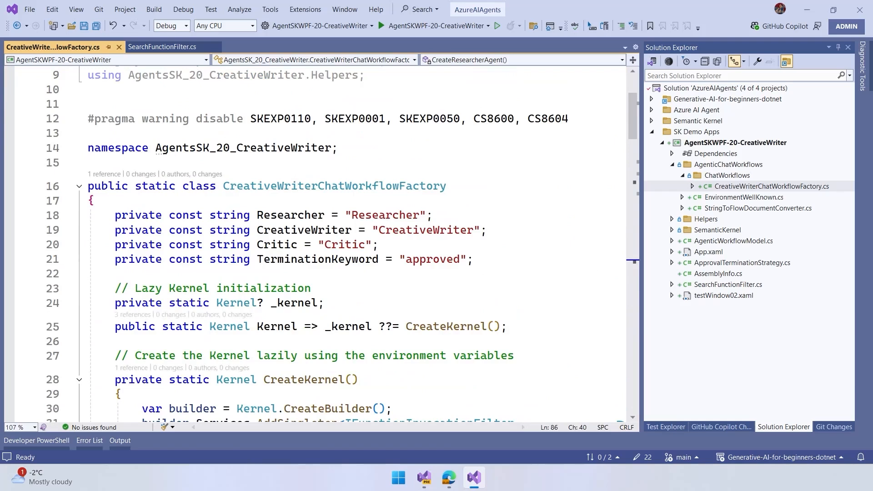
{"action": "left_click", "coordinate": [727, 175]}
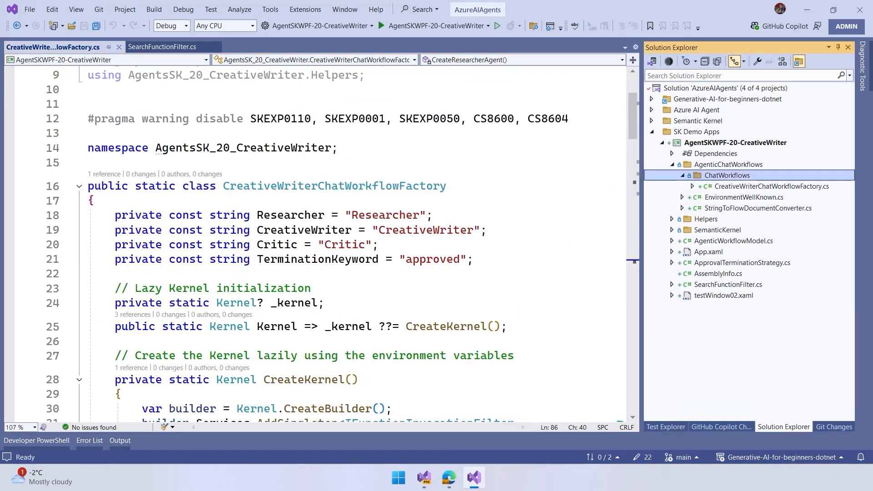
{"action": "left_click", "coordinate": [672, 229]}
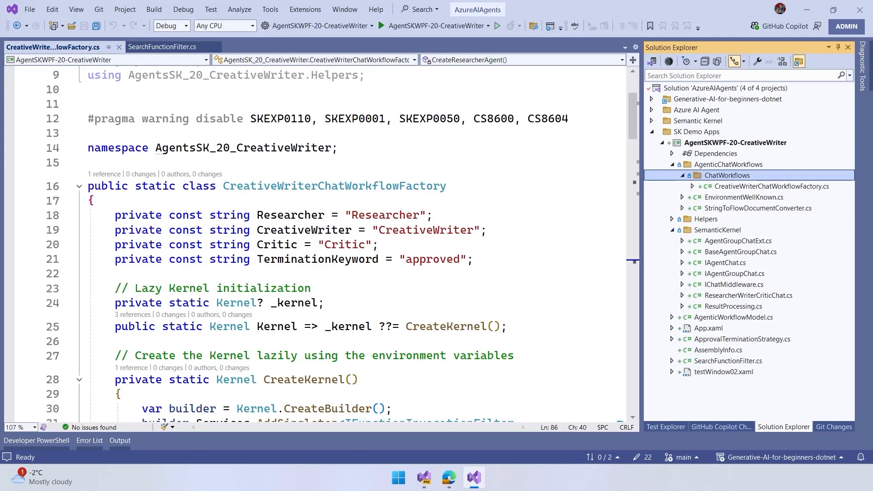
Open ResearcherWriterCriticChat.cs and review its InvokeAsync researcher-writer-critic loop
{"action": "double_click", "coordinate": [748, 295]}
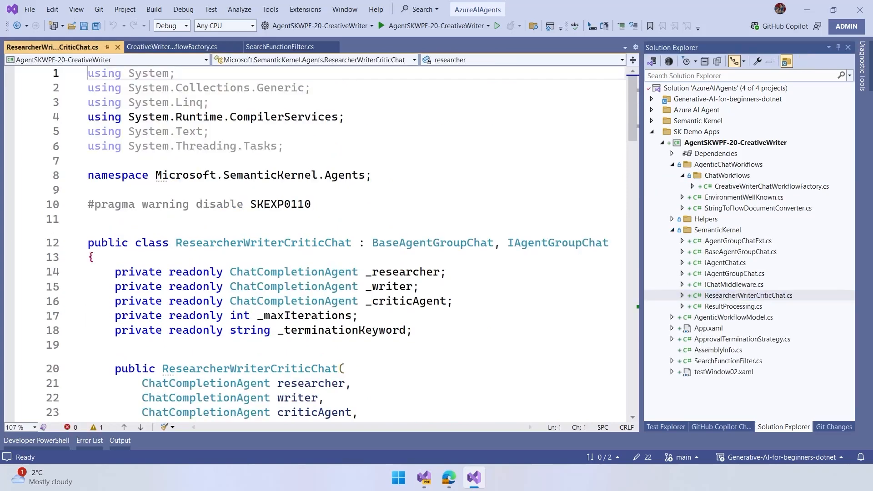
{"action": "scroll", "scroll_direction": "down", "scroll_amount": 3}
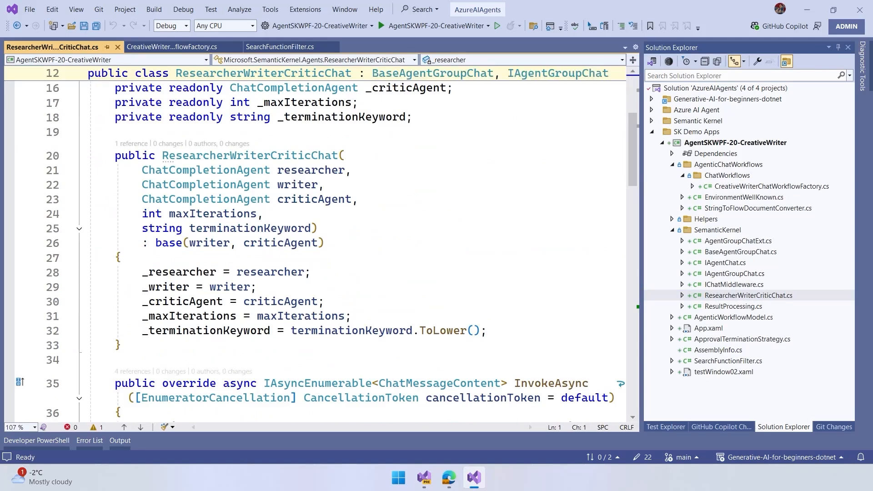
{"action": "scroll", "scroll_direction": "down", "scroll_amount": 3}
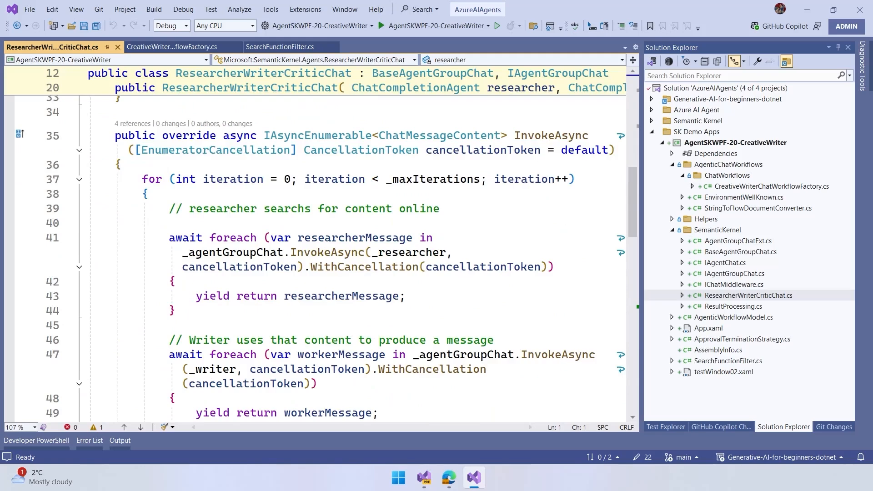
{"action": "scroll", "scroll_direction": "down", "scroll_amount": 3}
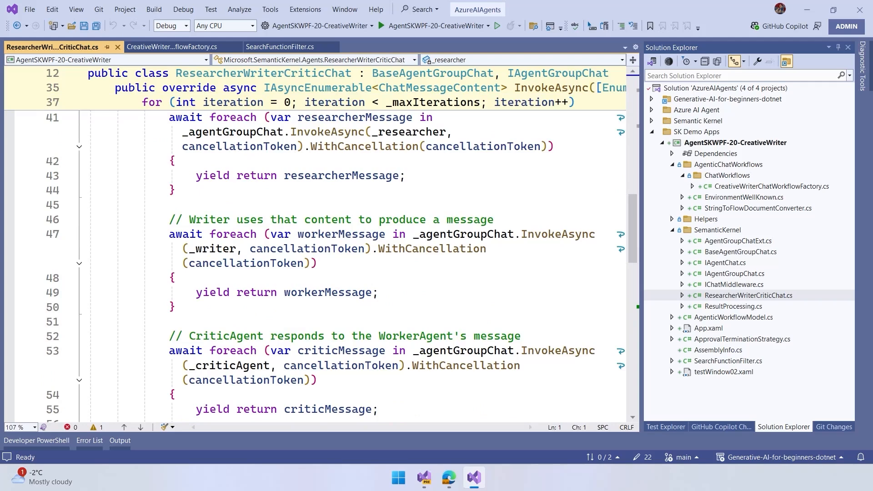
{"action": "scroll", "scroll_direction": "down", "scroll_amount": 3}
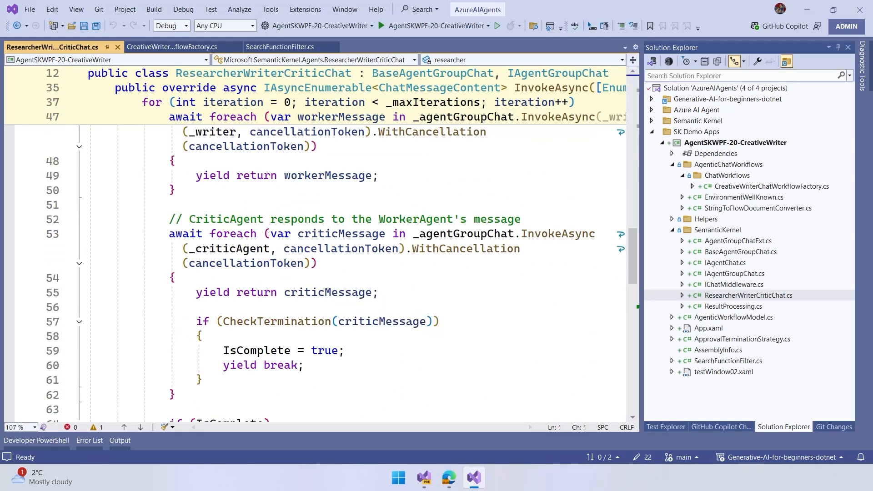
Return to the CreativeWriterChatWorkflowFactory.cs code and scroll through it
{"action": "left_click", "coordinate": [771, 186]}
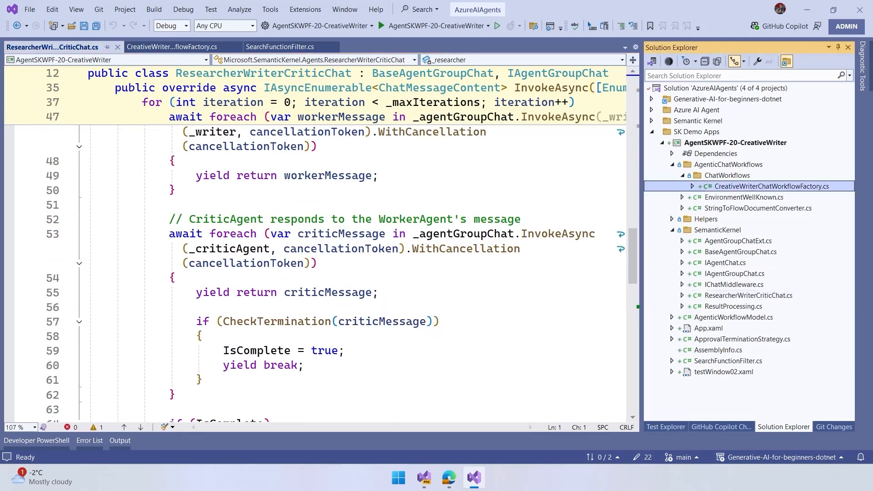
{"action": "left_click", "coordinate": [168, 47]}
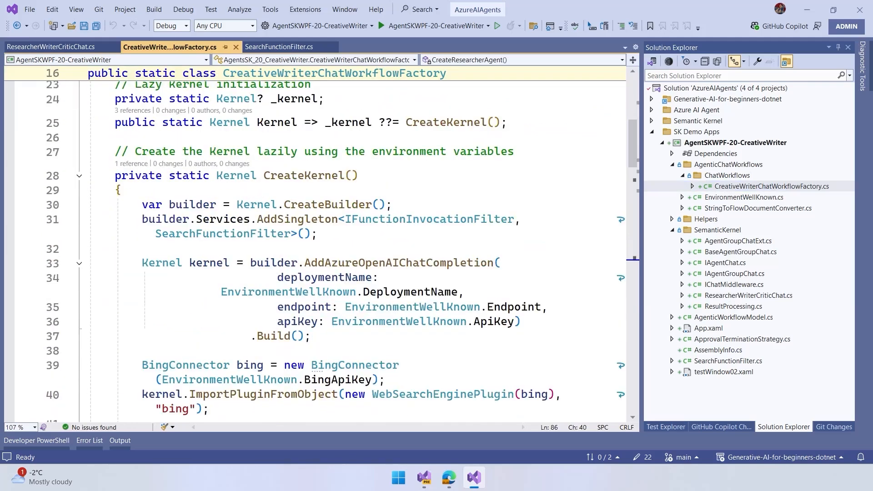
{"action": "scroll", "scroll_direction": "down", "scroll_amount": 3}
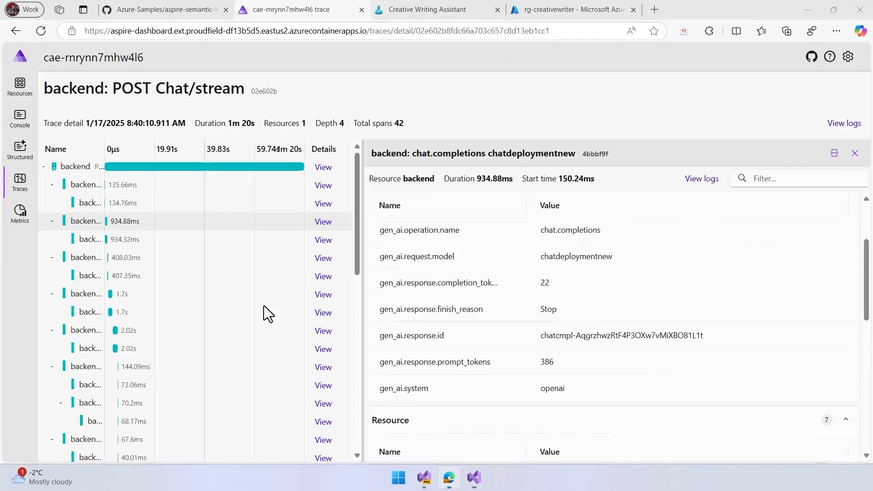
Bring up the aspire-semantic-kernel-creative-writer repo's root file list on GitHub
{"action": "left_click", "coordinate": [168, 10]}
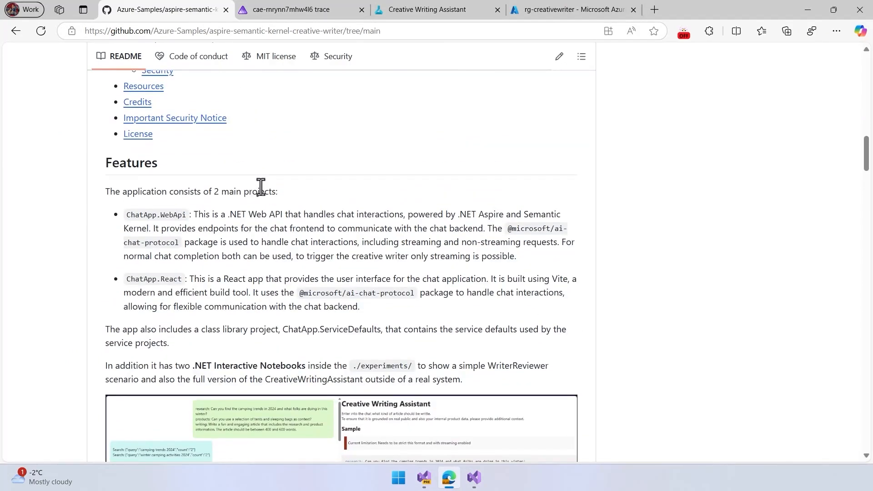
{"action": "scroll", "scroll_direction": "up", "scroll_amount": 3}
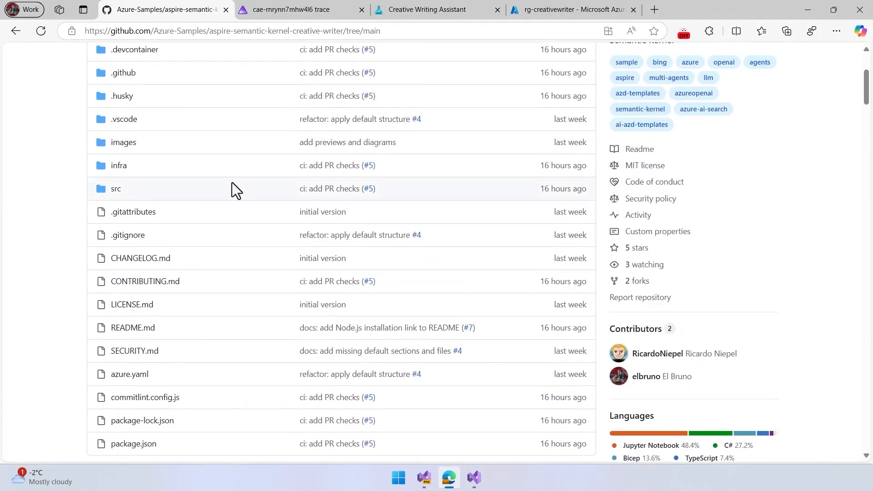
{"action": "left_click", "coordinate": [116, 188]}
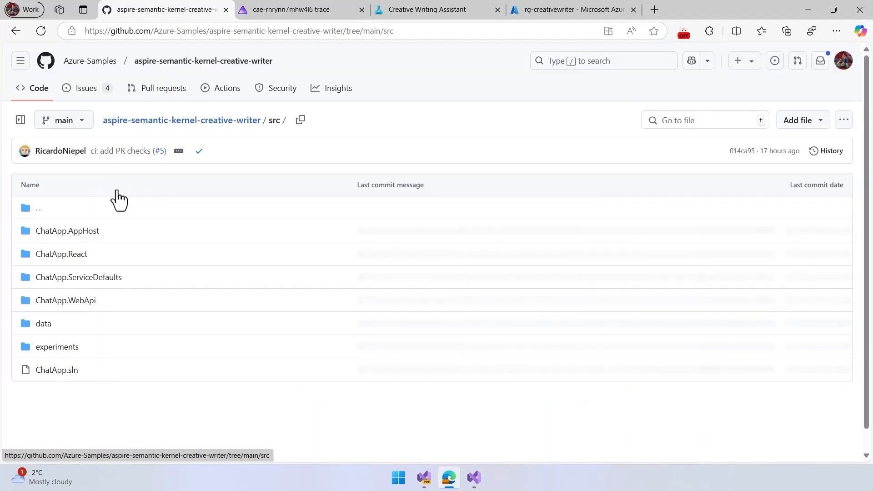
{"action": "left_click", "coordinate": [43, 323]}
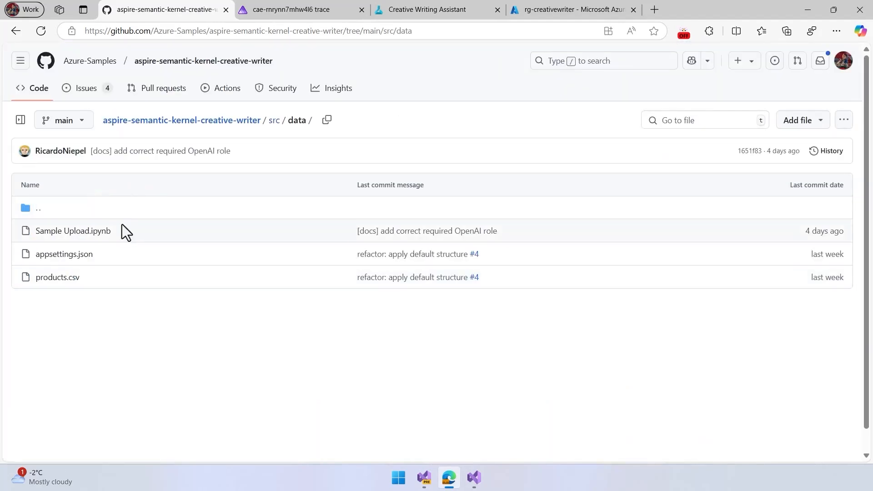
{"action": "mouse_move", "coordinate": [143, 252]}
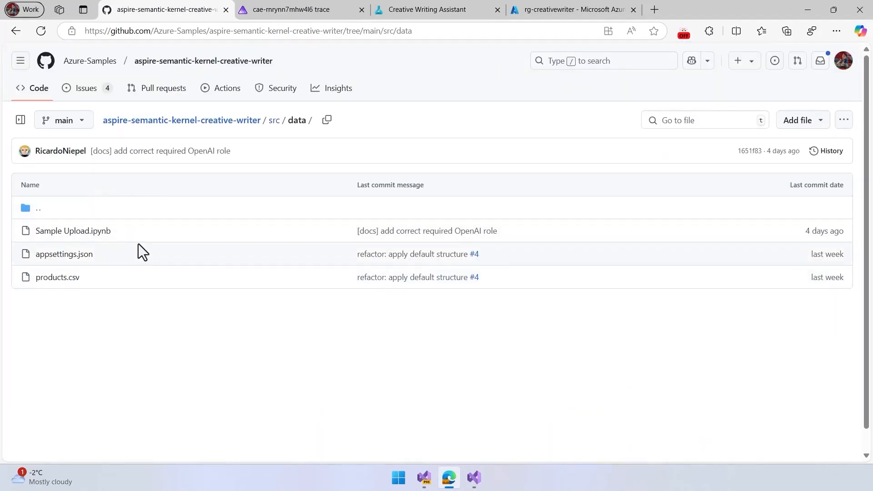
{"action": "left_click", "coordinate": [73, 231]}
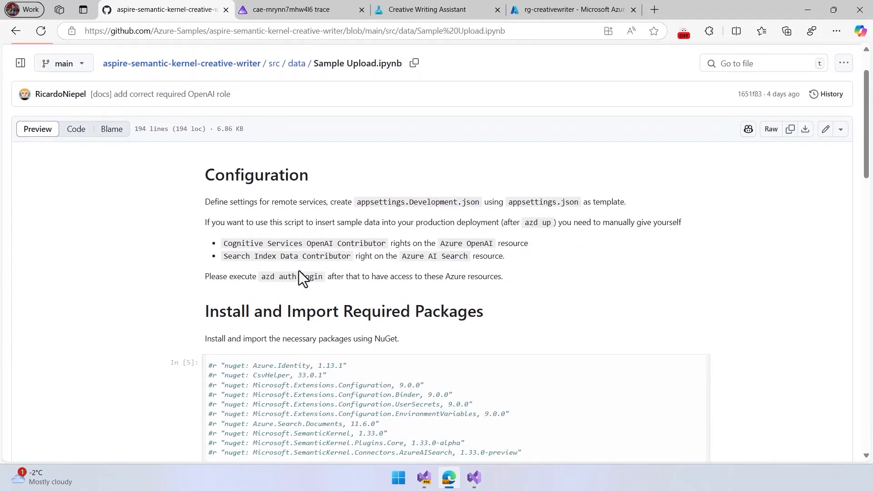
{"action": "scroll", "scroll_direction": "down", "scroll_amount": 3}
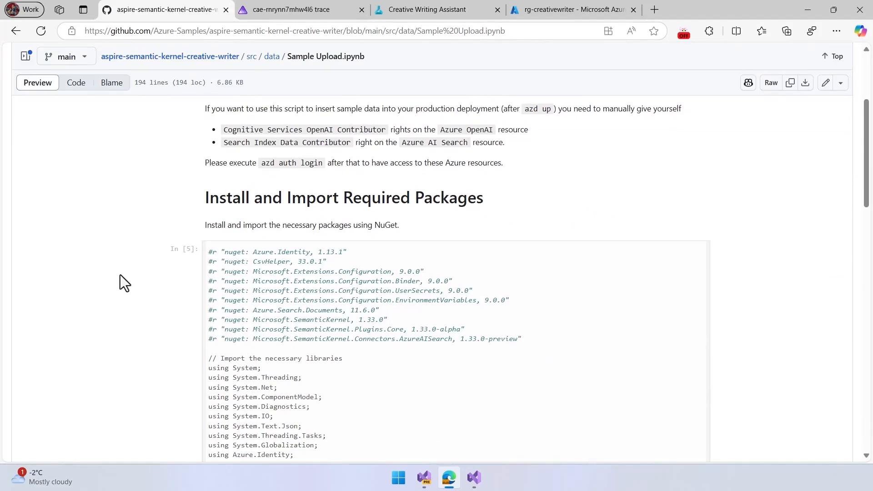
{"action": "scroll", "scroll_direction": "down", "scroll_amount": 3}
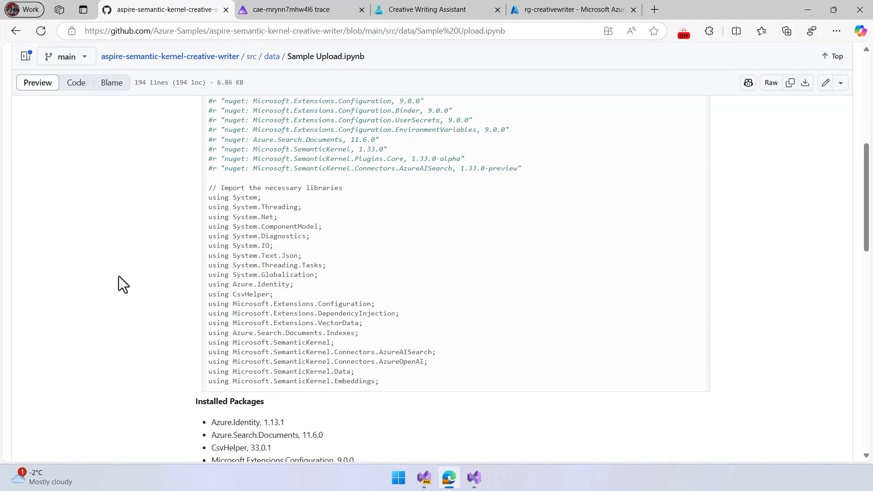
{"action": "scroll", "scroll_direction": "down", "scroll_amount": 3}
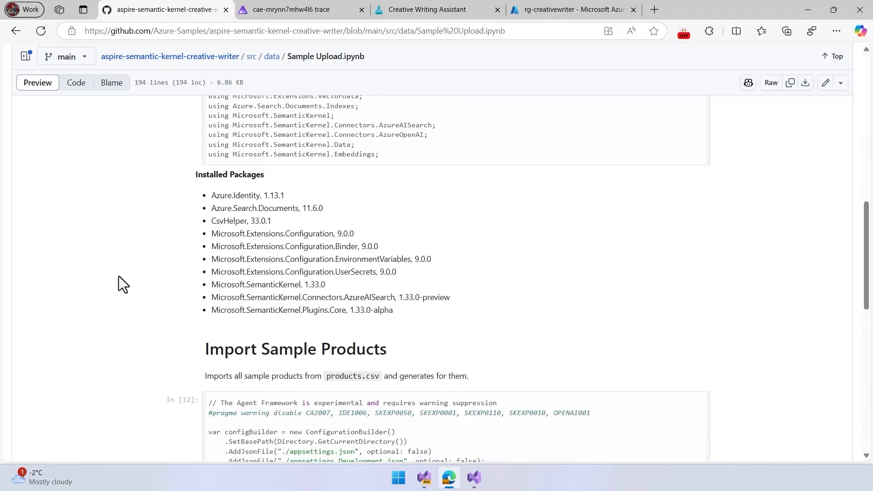
{"action": "mouse_move", "coordinate": [217, 62]}
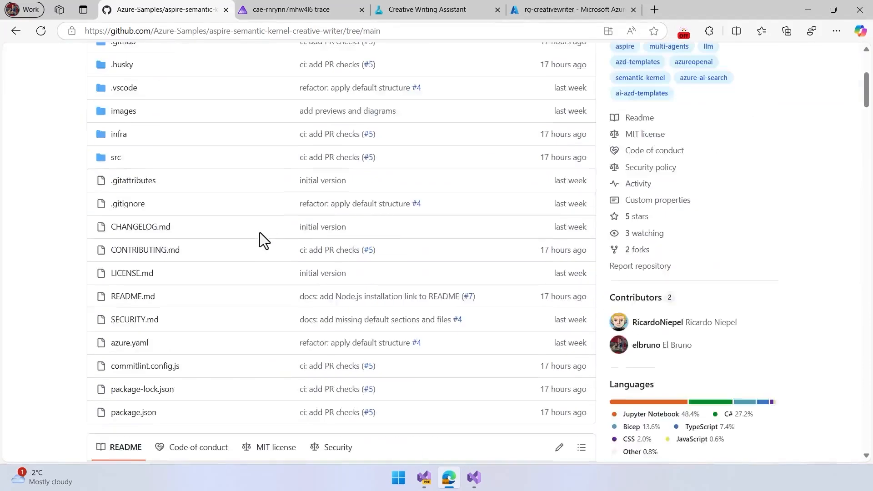
Scroll the README past the Azure Deployment diagram to Prerequisites and azd Instructions
{"action": "scroll", "scroll_direction": "down", "scroll_amount": 3}
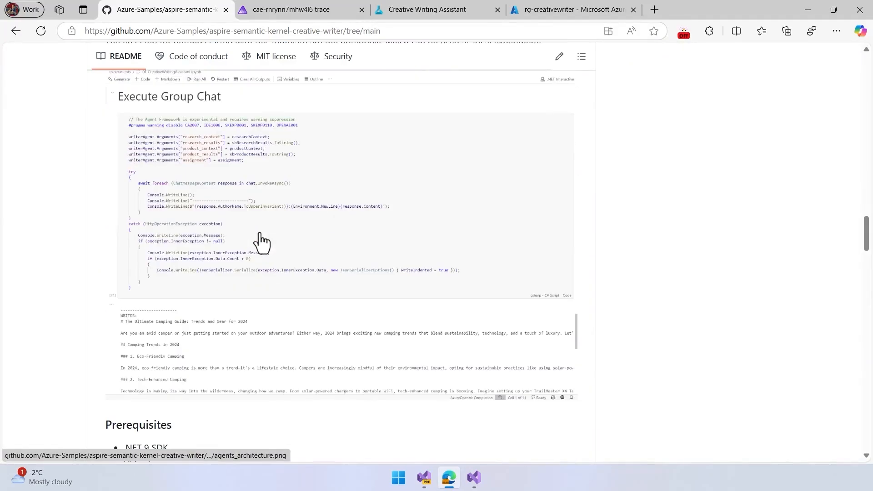
{"action": "scroll", "scroll_direction": "down", "scroll_amount": 3}
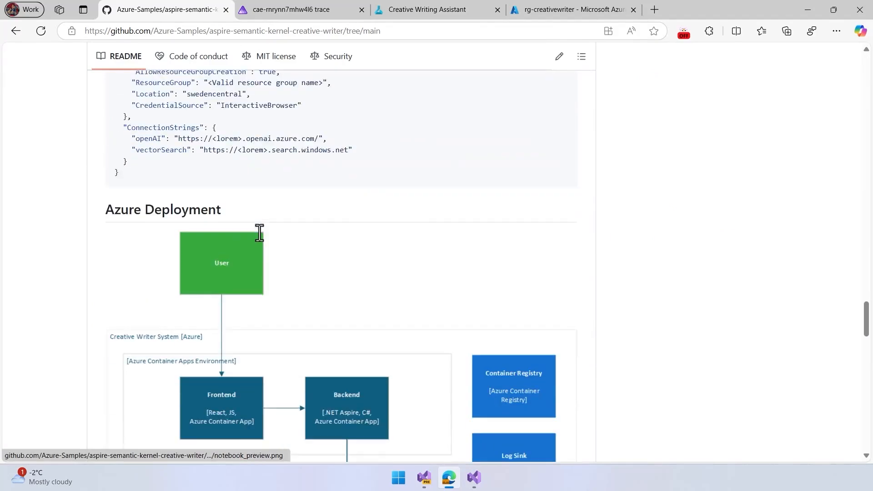
{"action": "scroll", "scroll_direction": "down", "scroll_amount": 3}
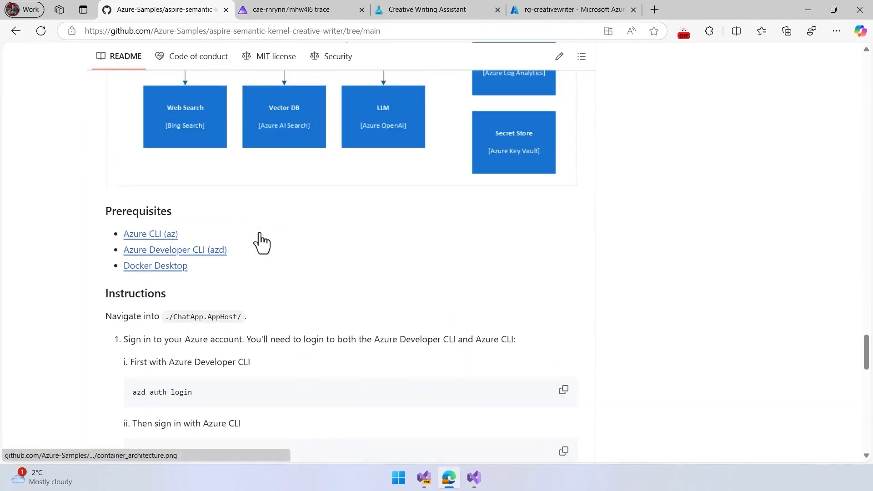
{"action": "scroll", "scroll_direction": "down", "scroll_amount": 3}
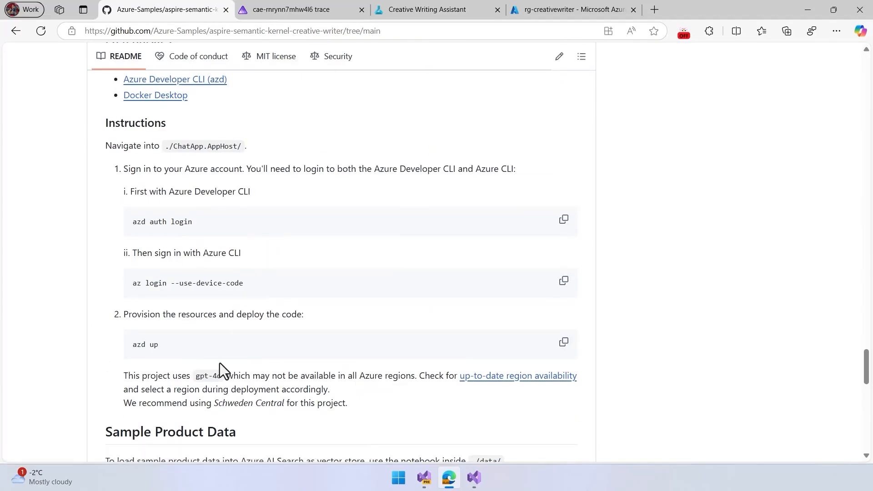